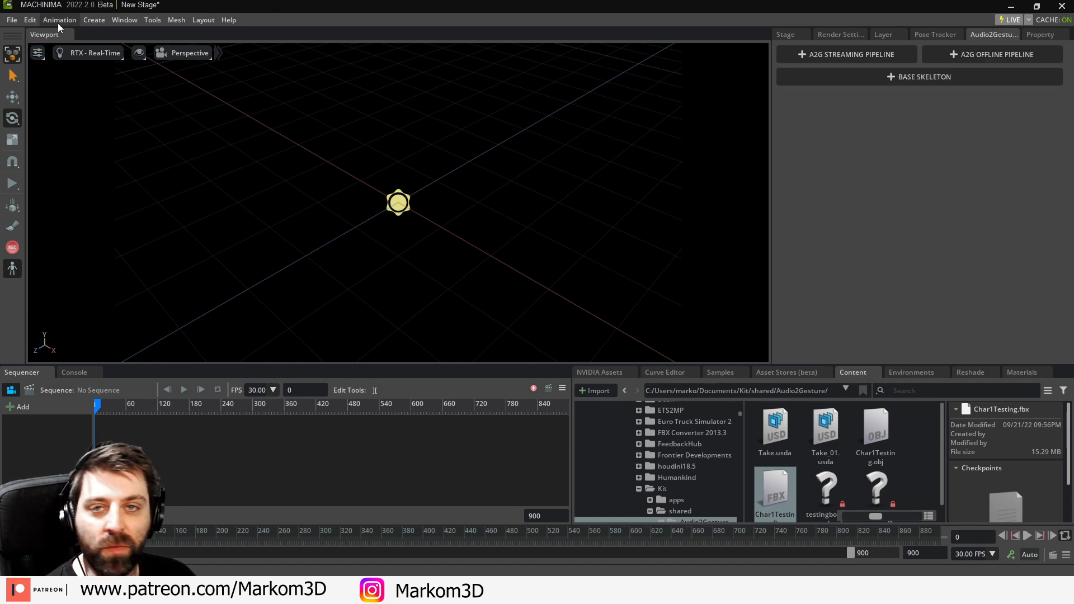
Step: Add an A2G Offline Pipeline from the Window > Audio2Gesture menu
left_click(59, 19)
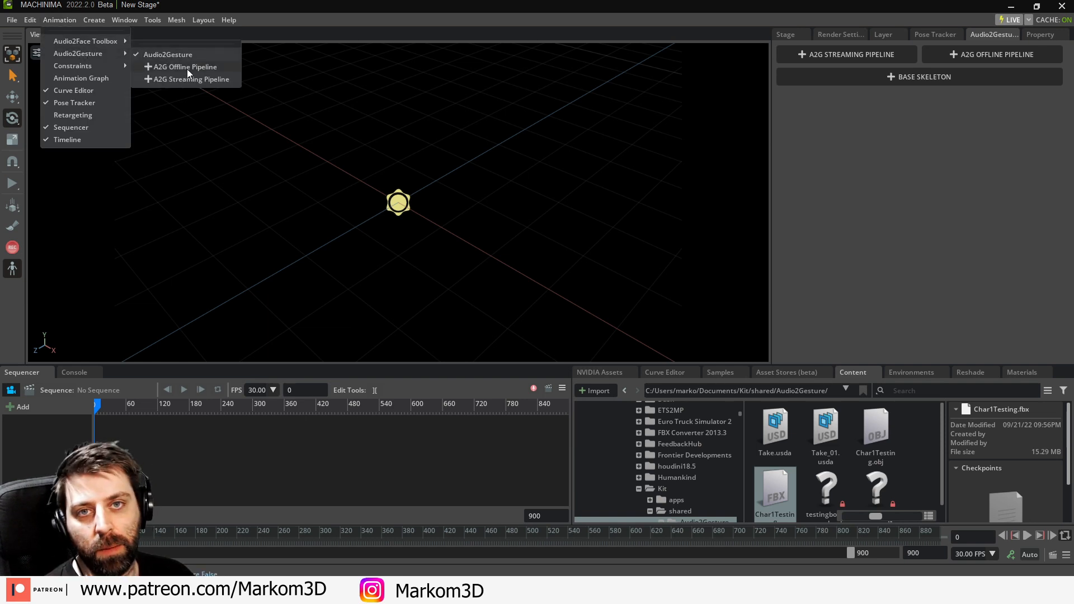
left_click(168, 54)
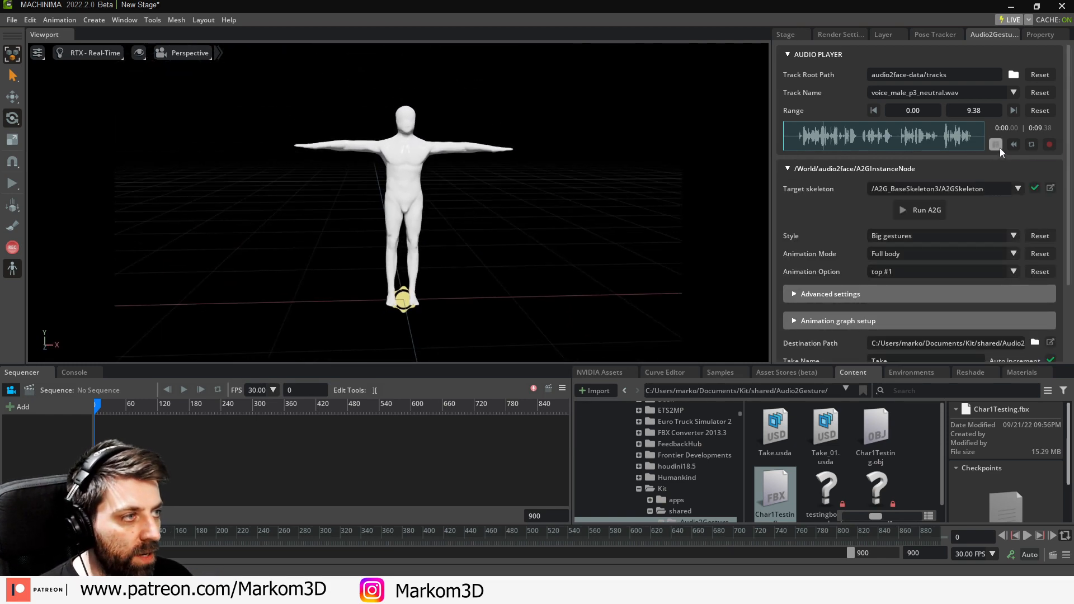
Step: Play voice_male_p3_neutral.wav, run A2G on it, then browse for the DoIt.wav folder
left_click(996, 144)
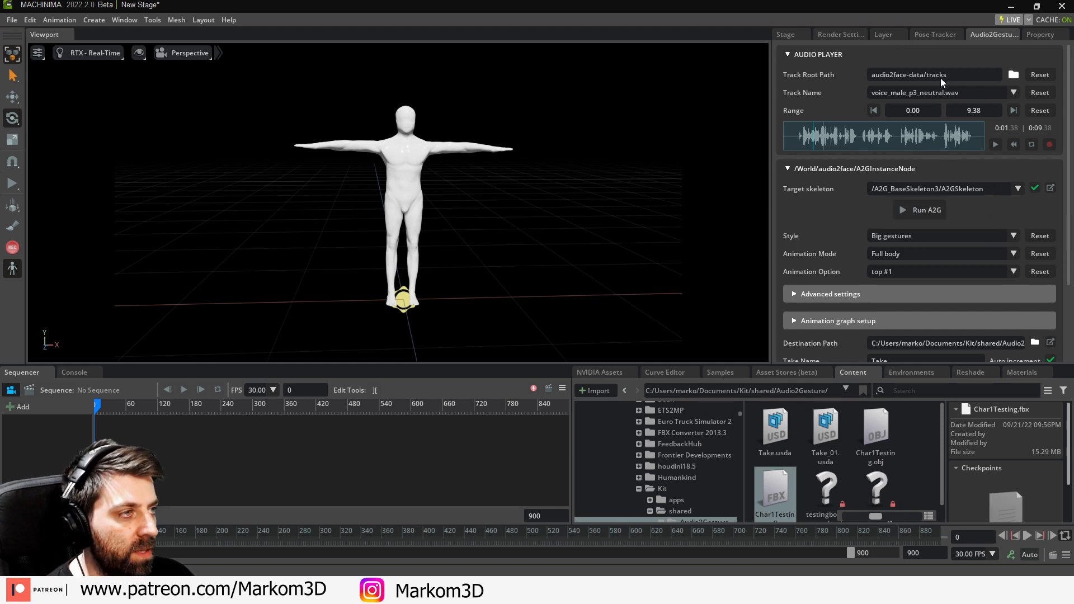
left_click(927, 209)
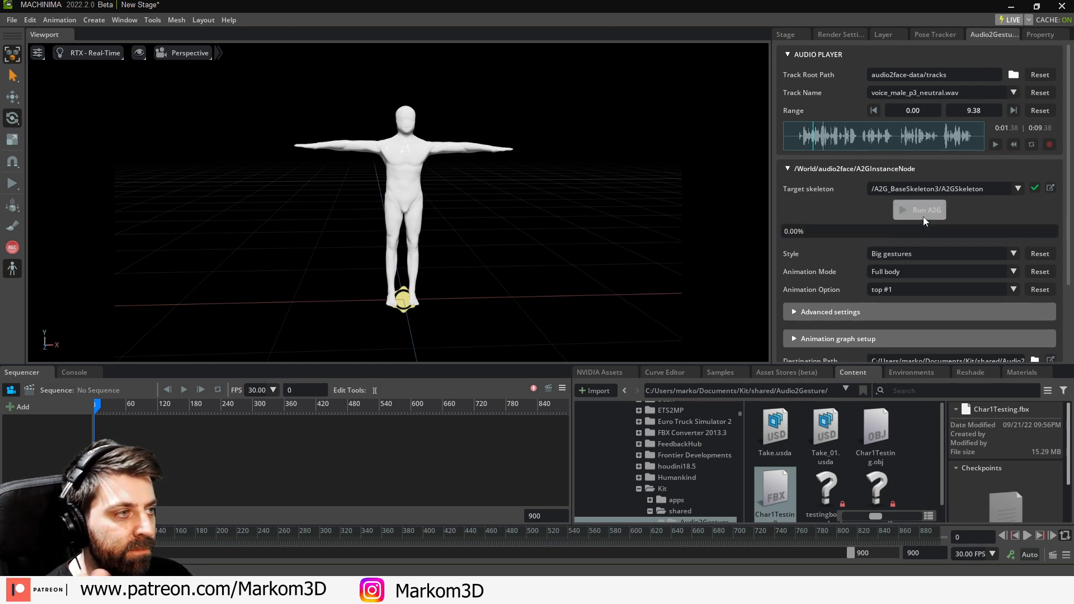
left_click(925, 210)
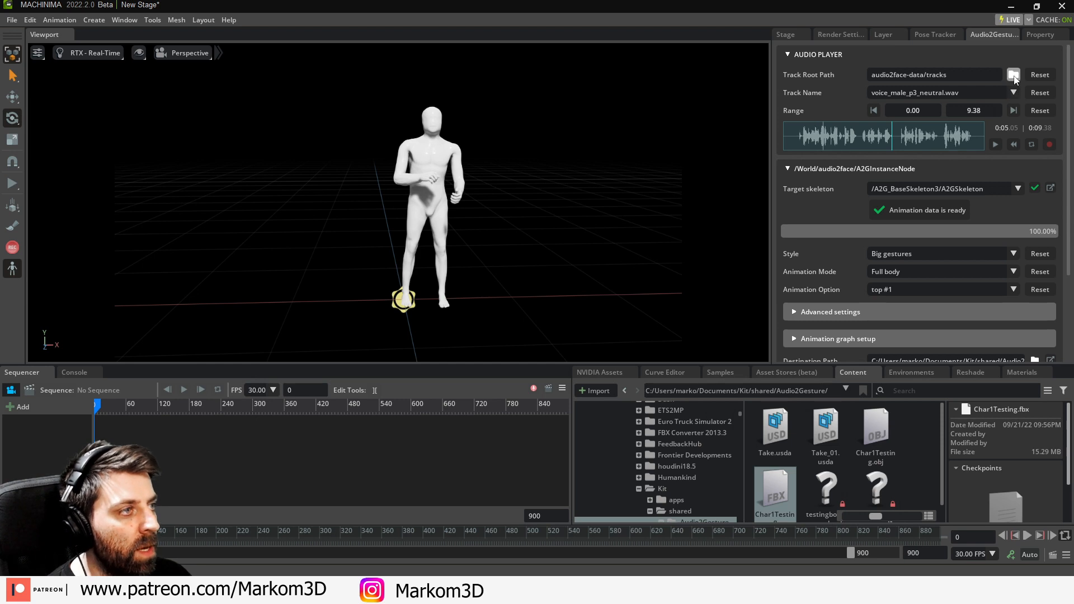
left_click(1014, 74)
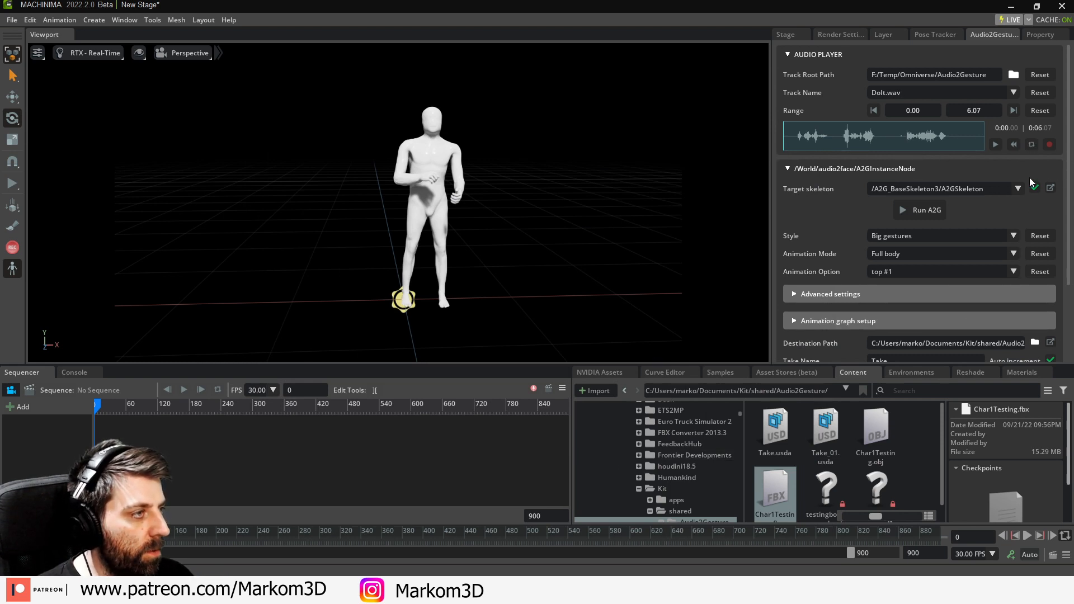
Step: Run A2G on DoIt.wav, rerun in Public speech (behind a table), then reset style
left_click(921, 210)
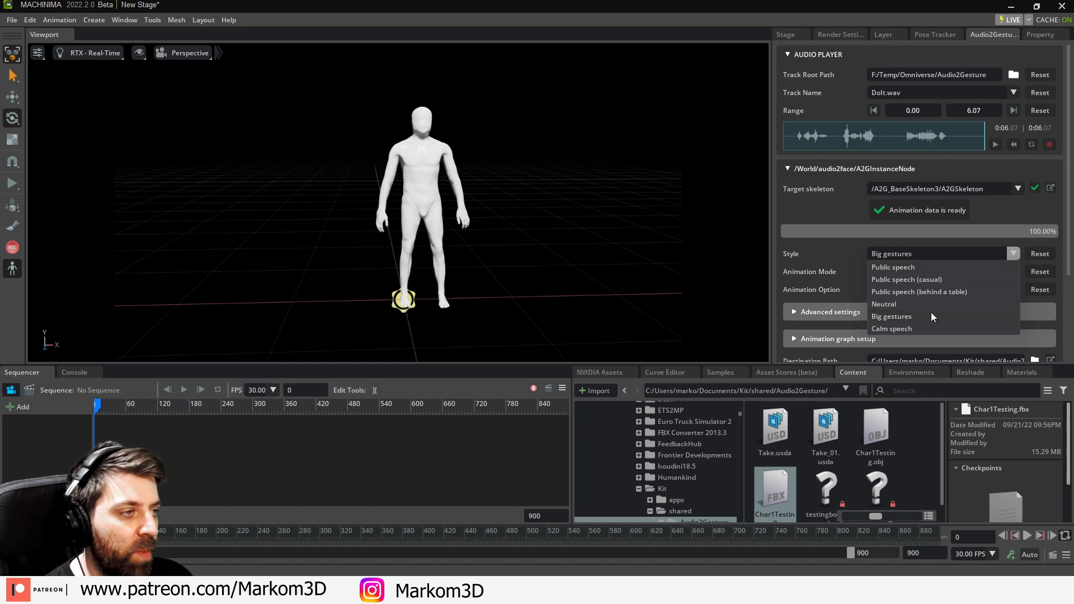
mouse_move(924, 326)
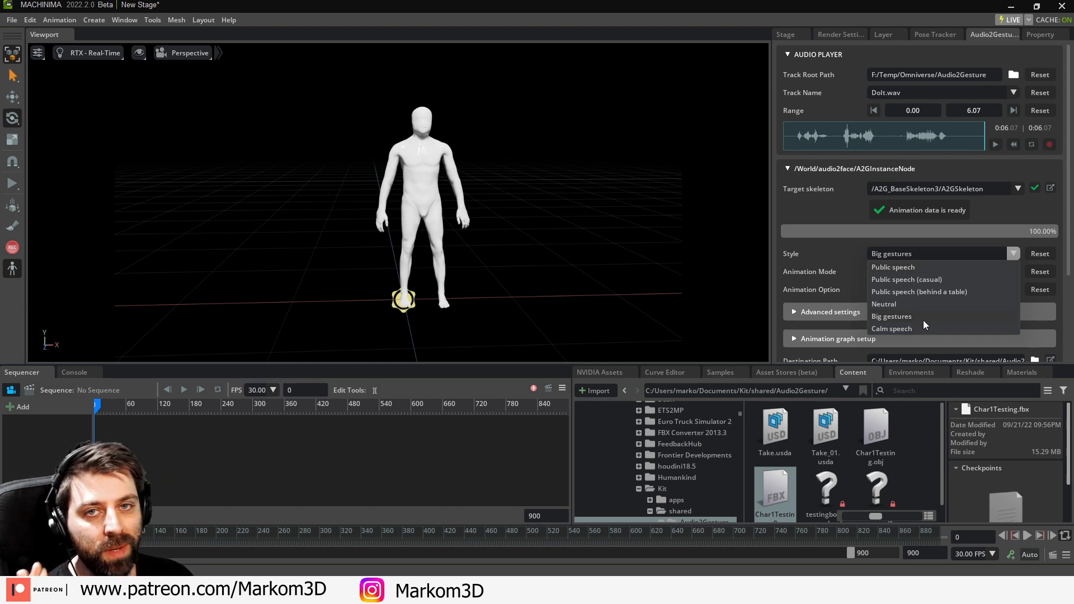
left_click(891, 316)
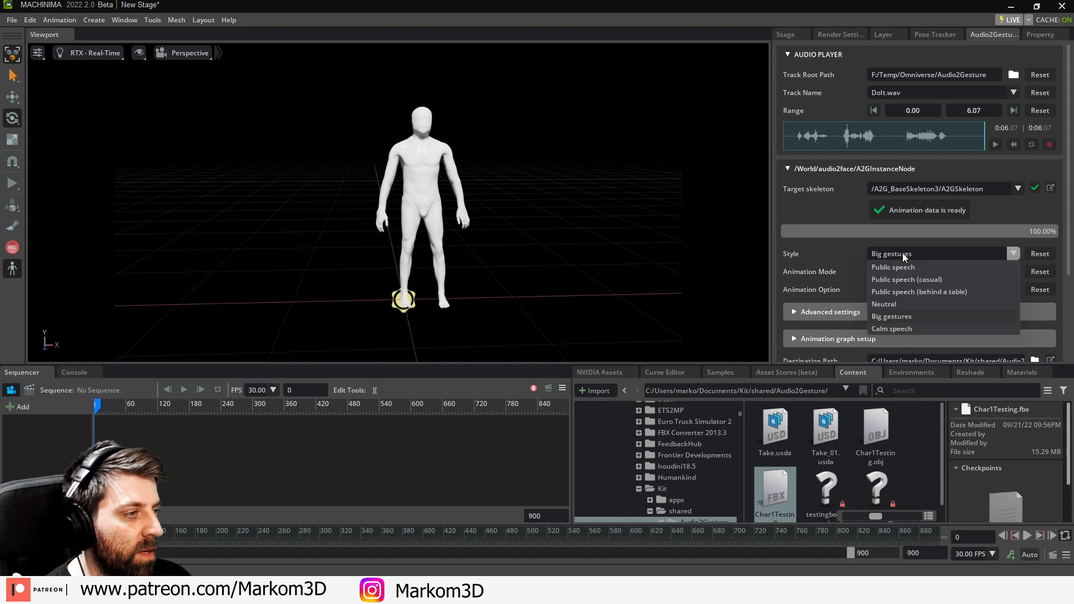
left_click(918, 291)
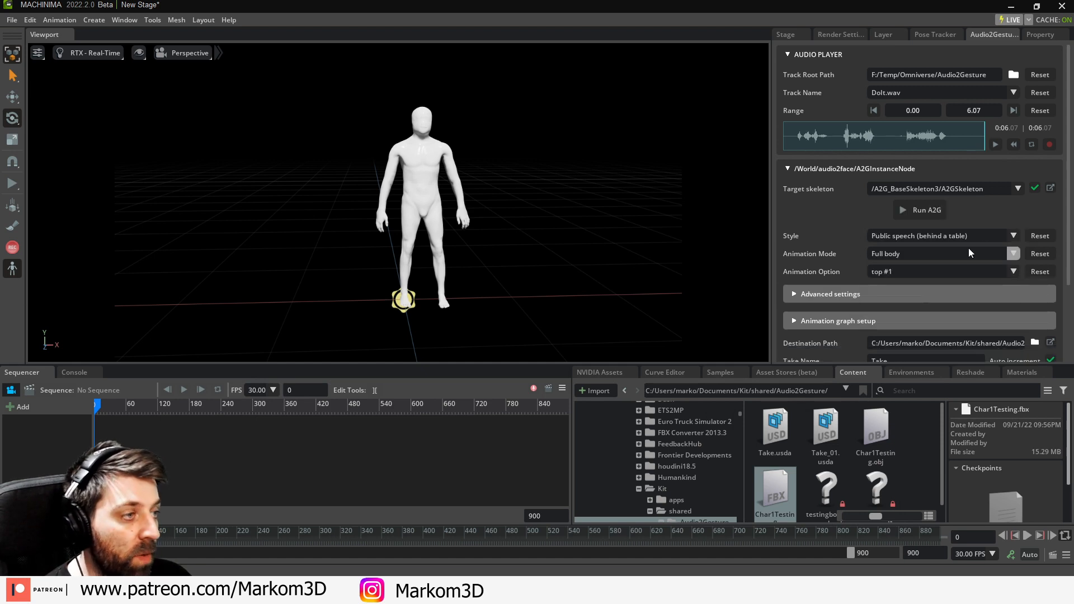
left_click(926, 210)
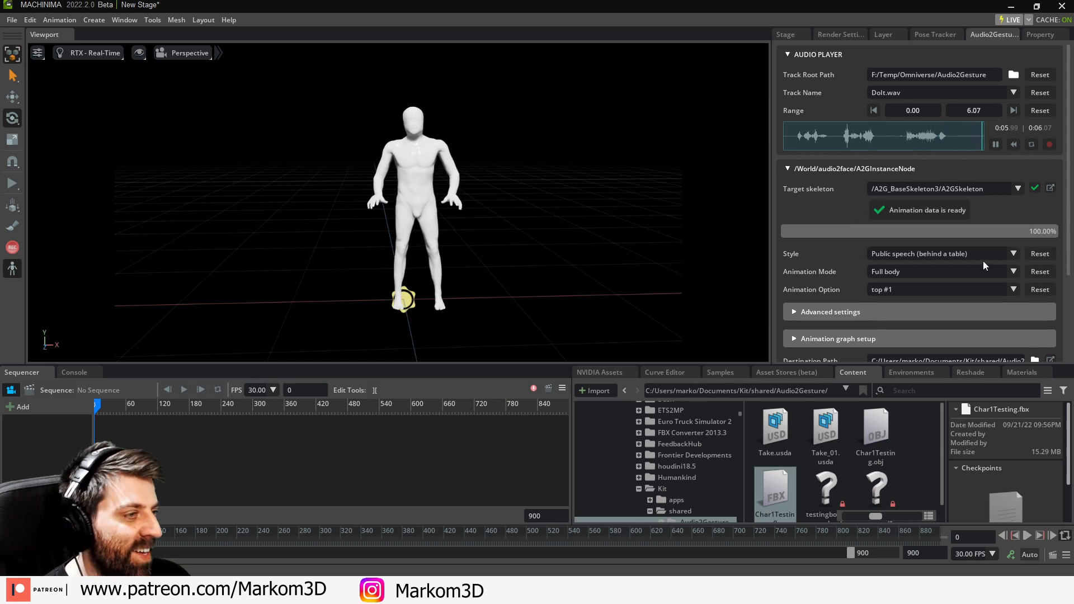
left_click(942, 236)
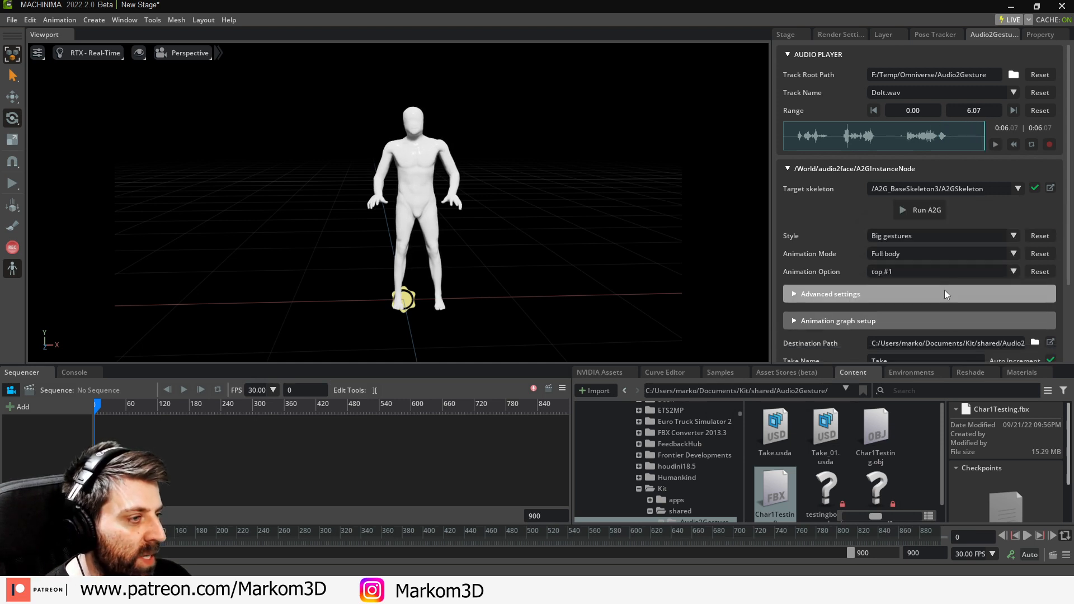
Step: Choose animation option top #7 and rerun A2G on DoIt.wav
left_click(996, 145)
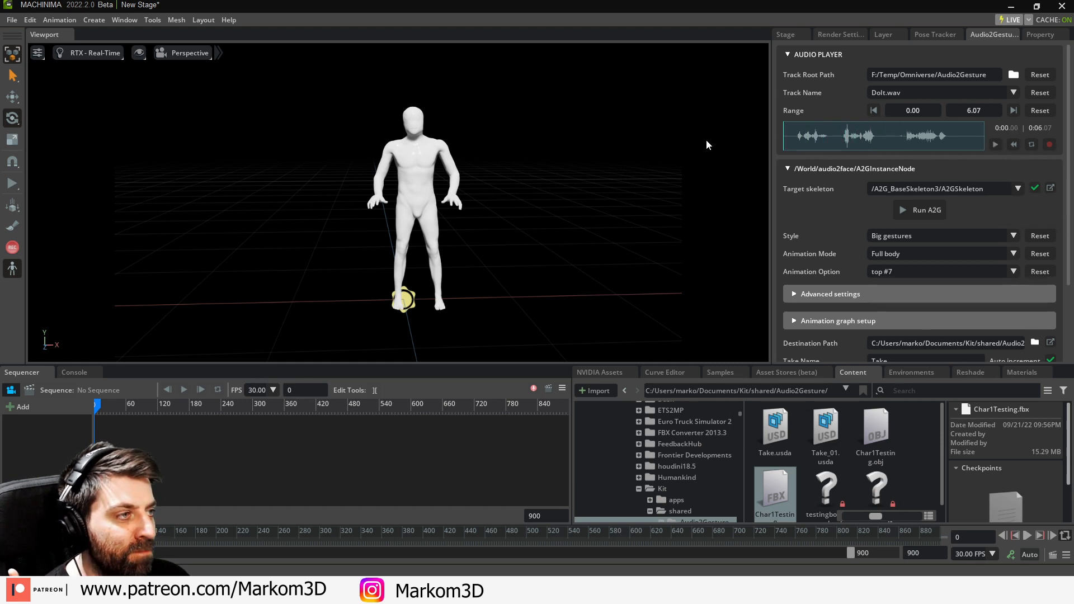
left_click(926, 210)
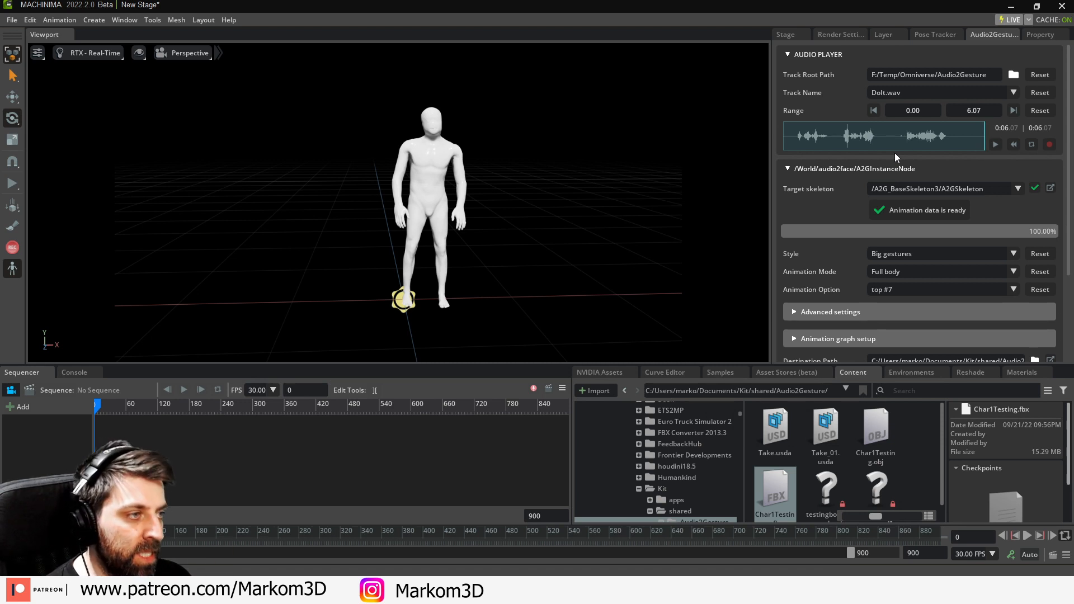
mouse_move(678, 210)
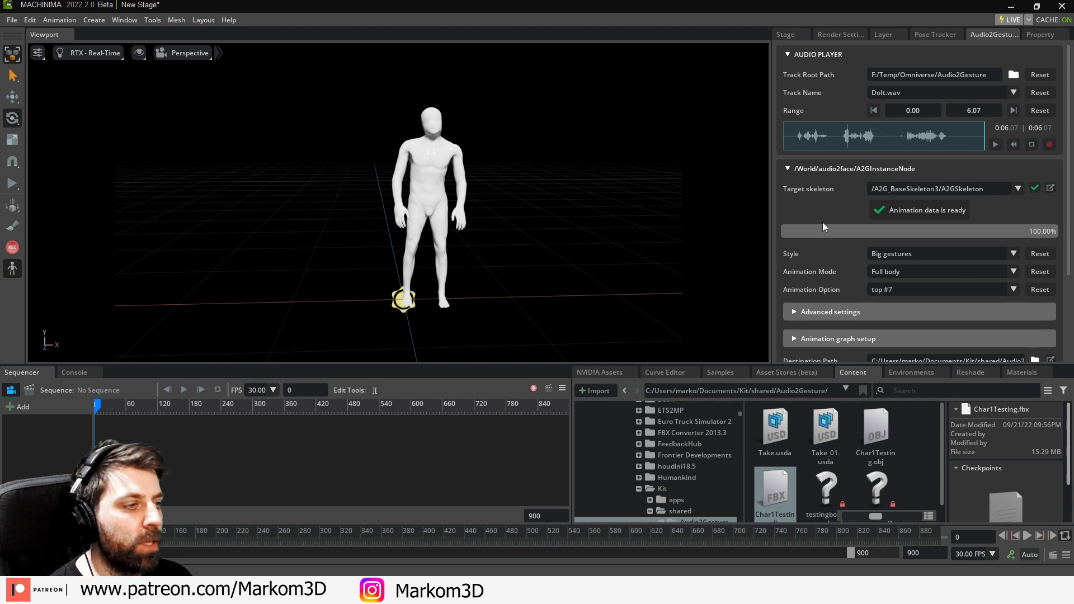
Step: Browse the Destination Path to the F:/Temp/Omniverse/Audio2Gesture folder
scroll("down", 3)
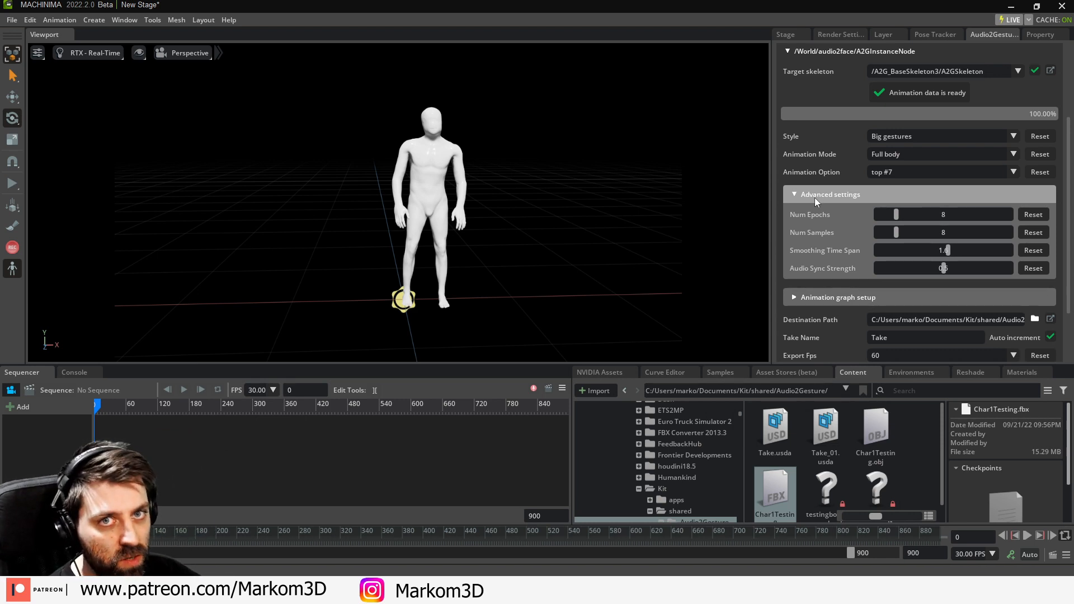
scroll("down", 3)
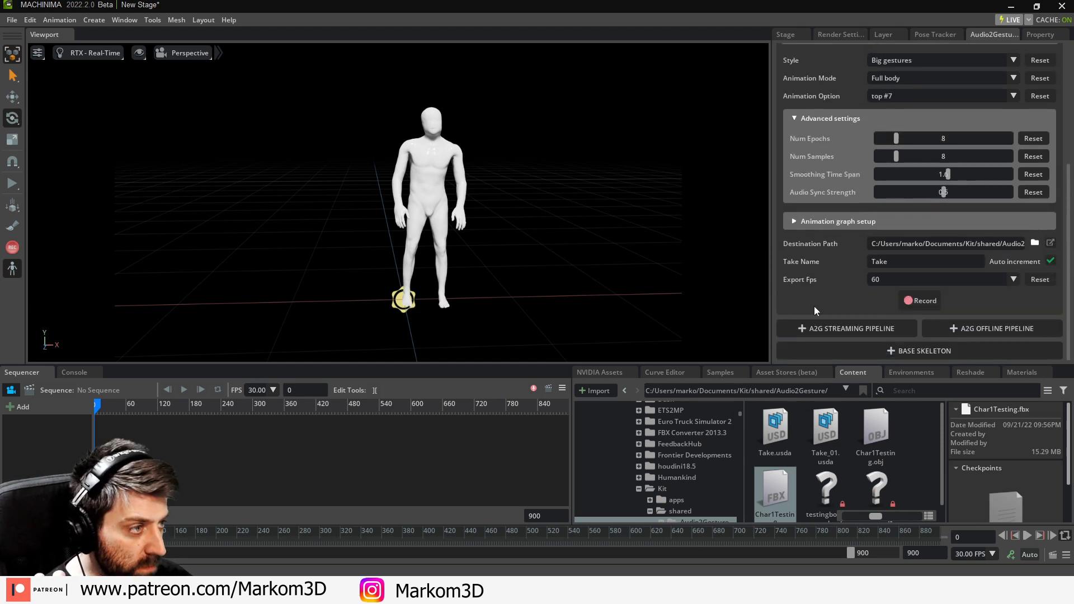
left_click(1035, 243)
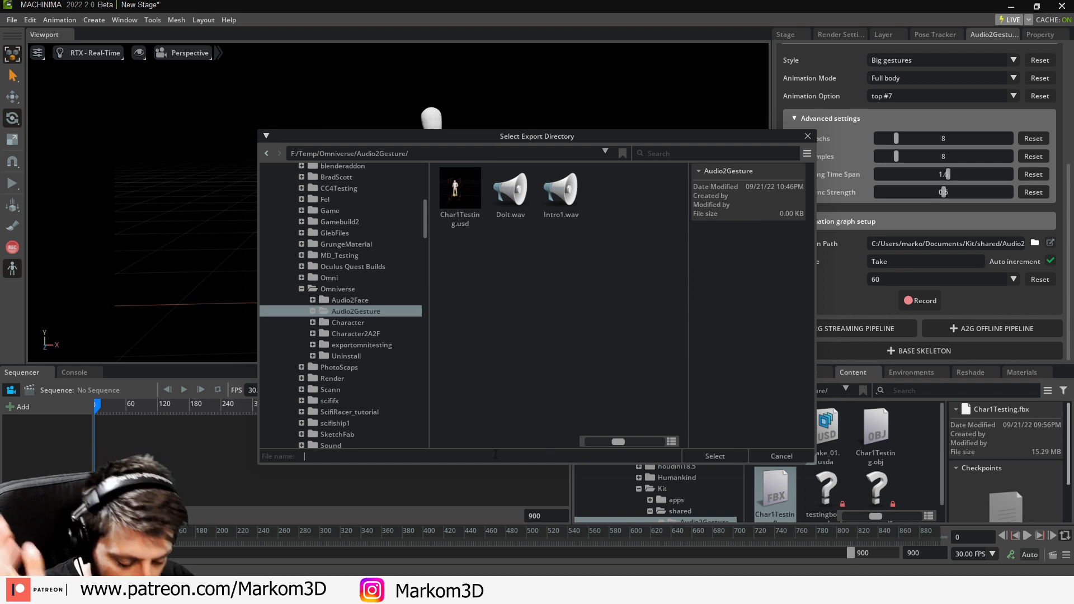
type("Animation")
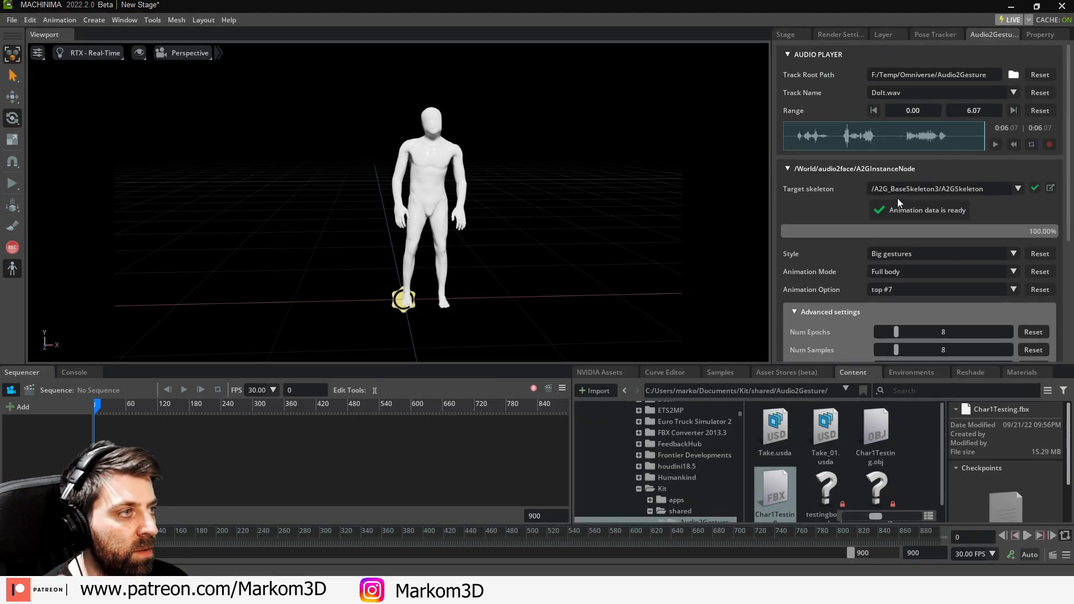
Step: Expand World > Sequence in the Stage tab and play then stop the sequencer
left_click(785, 34)
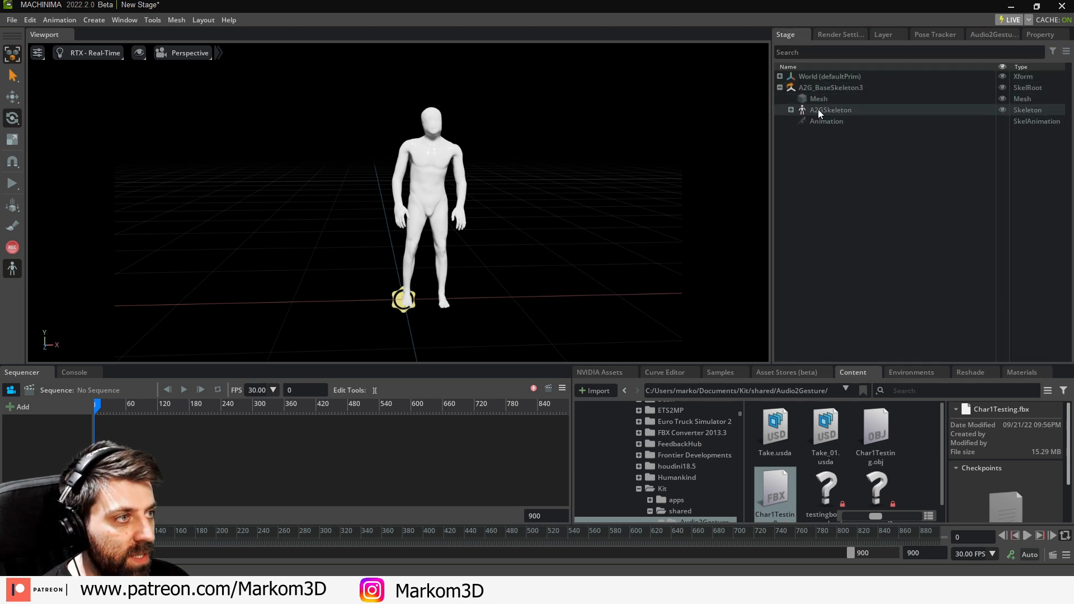
left_click(832, 109)
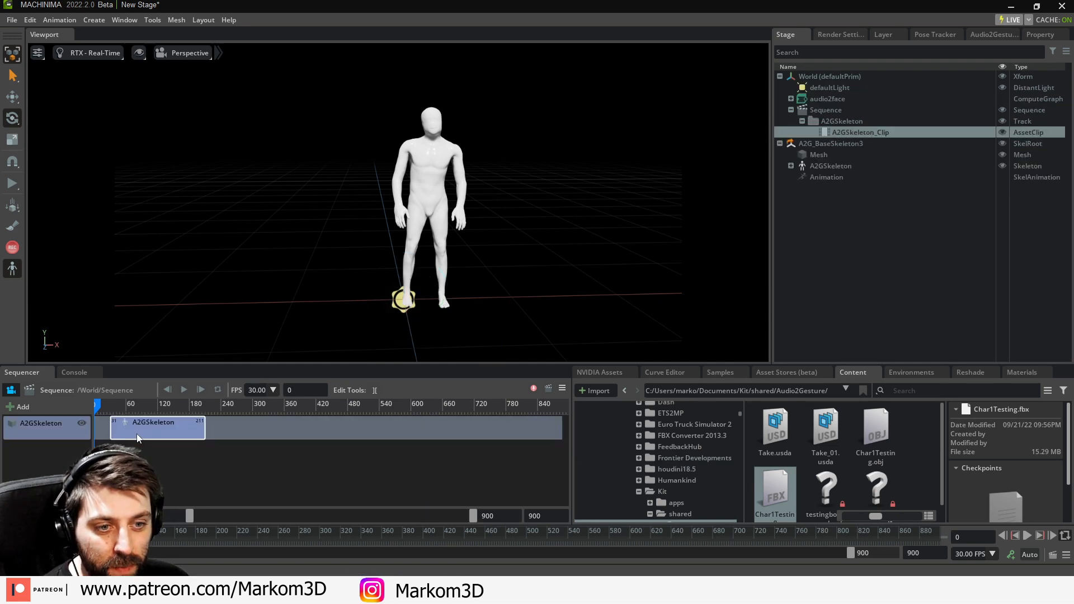
left_click(184, 390)
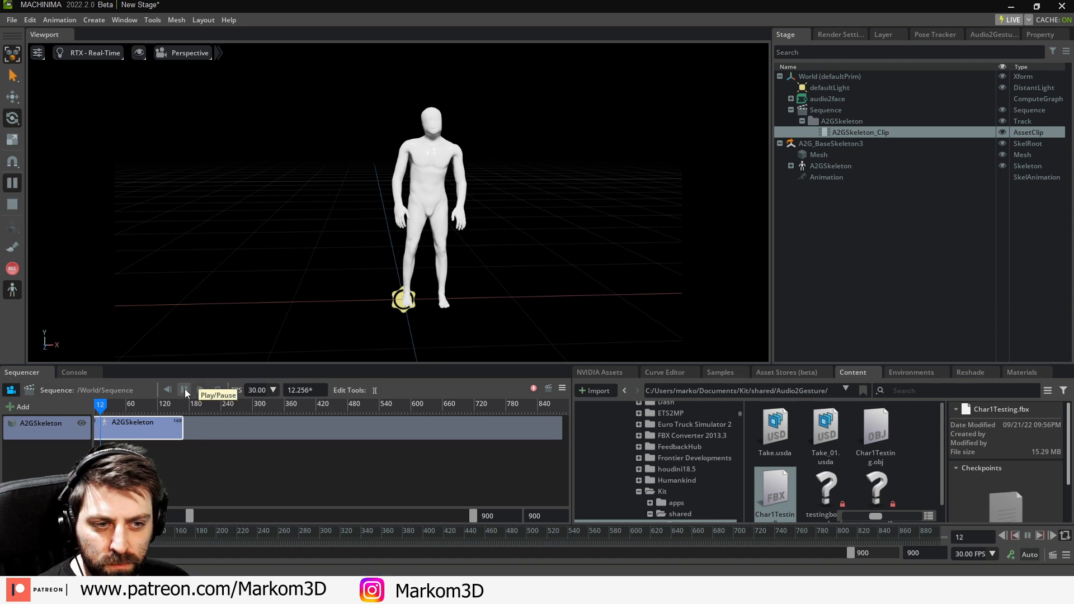
left_click(186, 391)
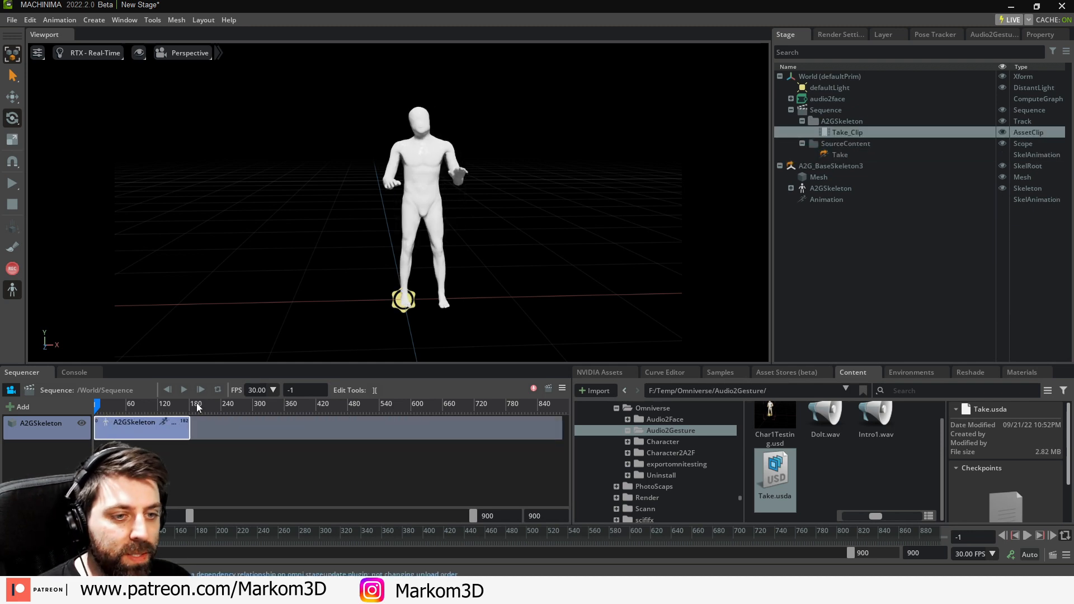
left_click(183, 390)
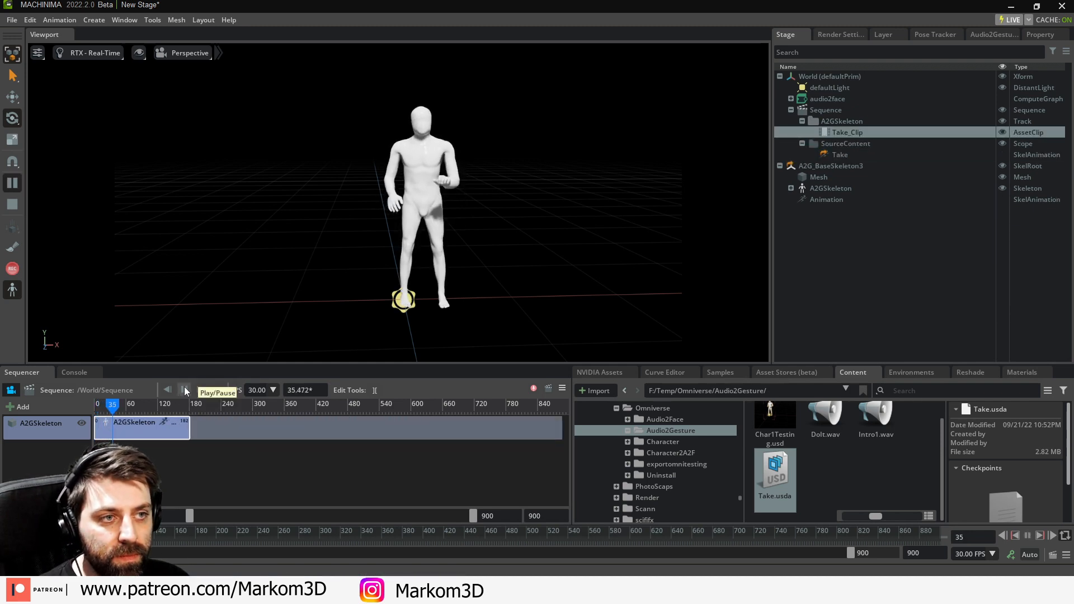
left_click(185, 390)
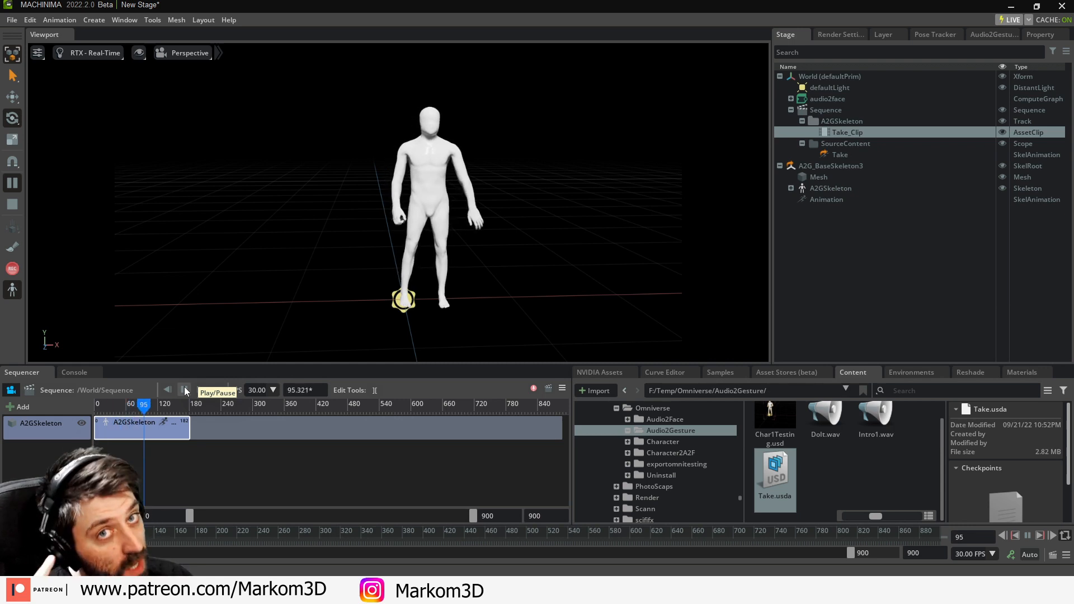
left_click(183, 391)
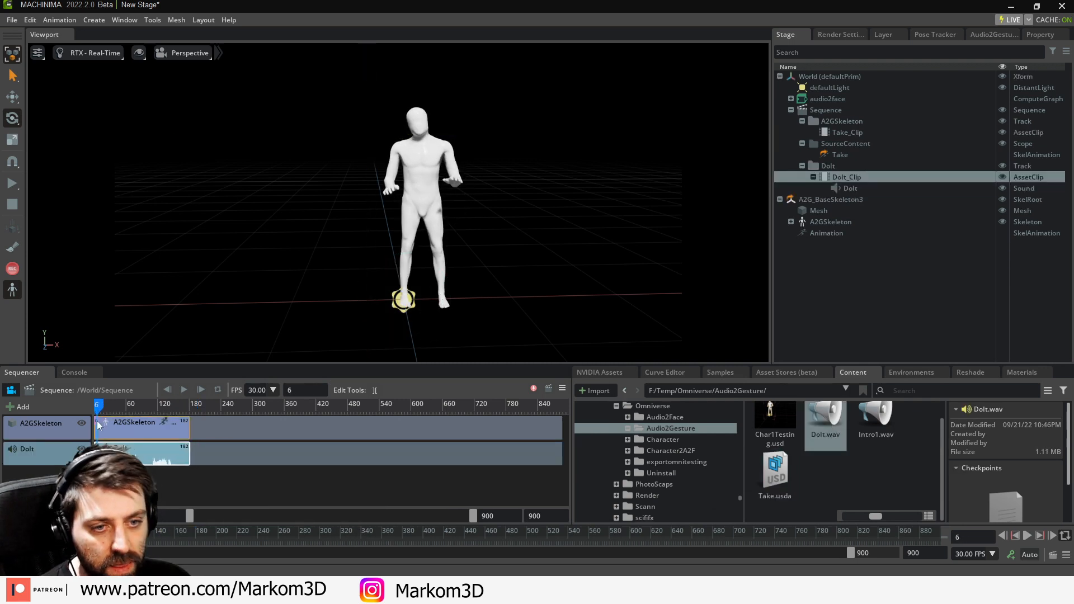
left_click(199, 390)
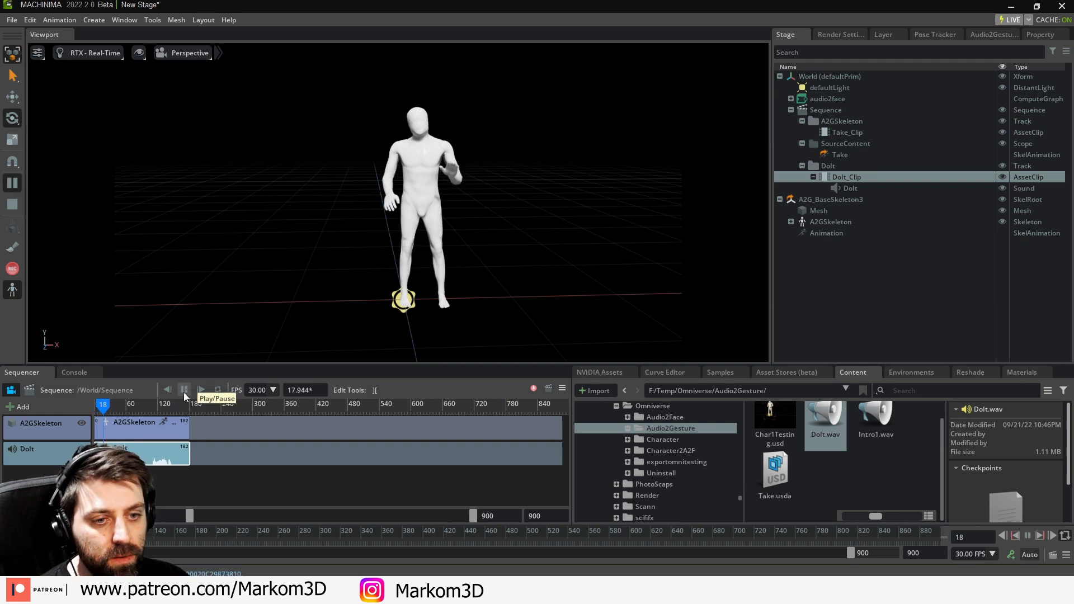
left_click(183, 390)
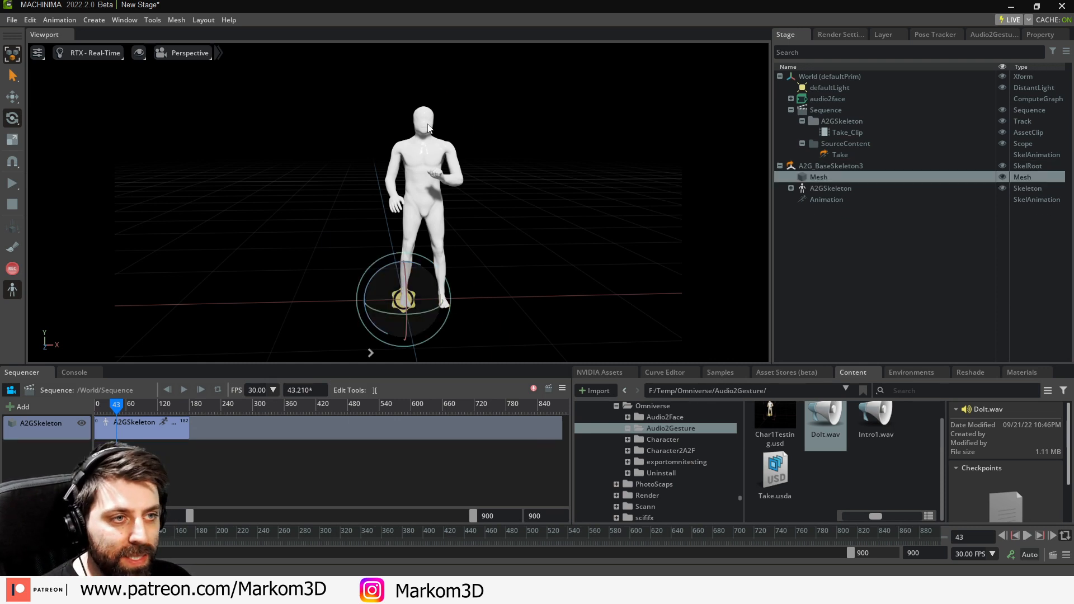
Step: Export the character as FBX file WDOIT with materials and animations
left_click(12, 19)
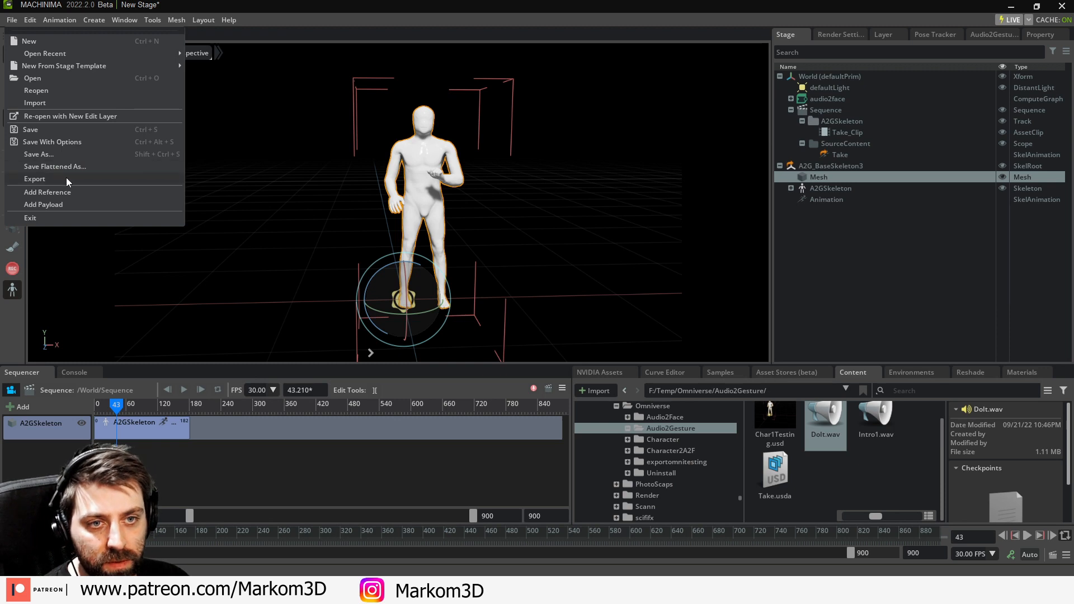
left_click(35, 178)
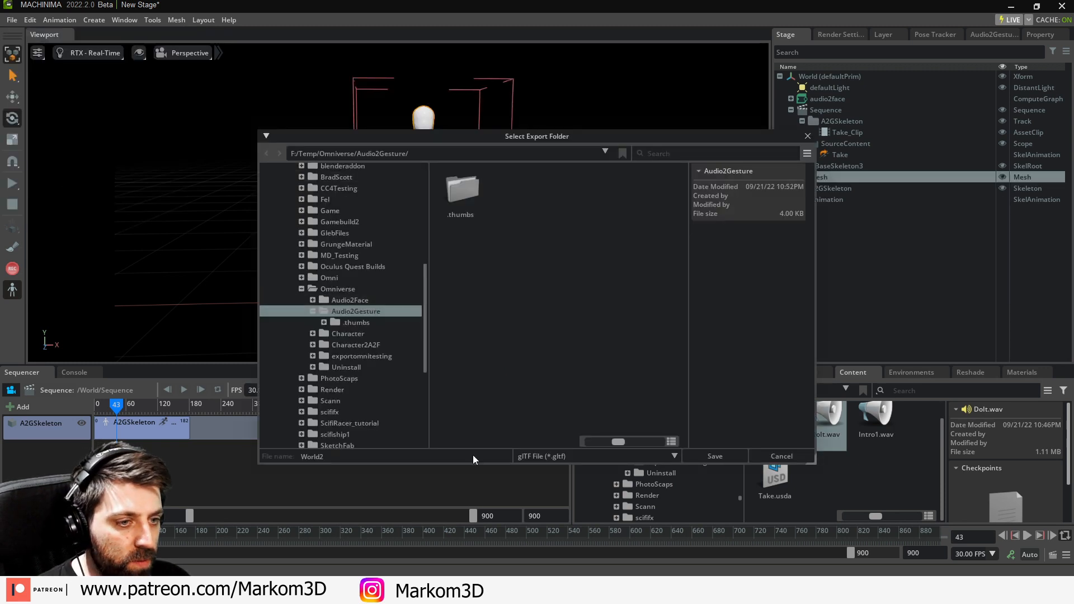
type("WDOIT")
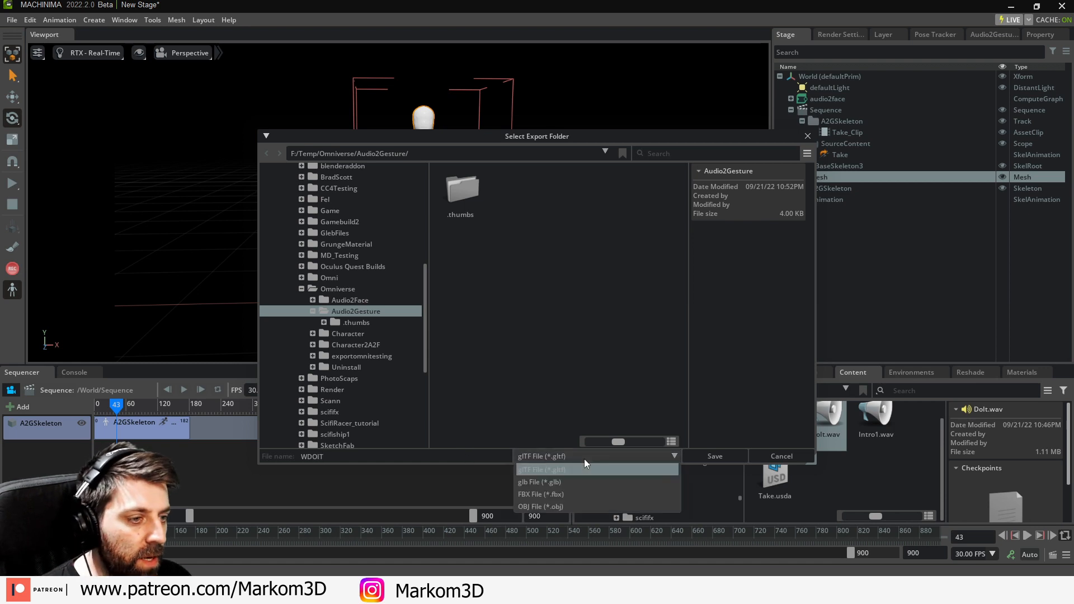
left_click(541, 494)
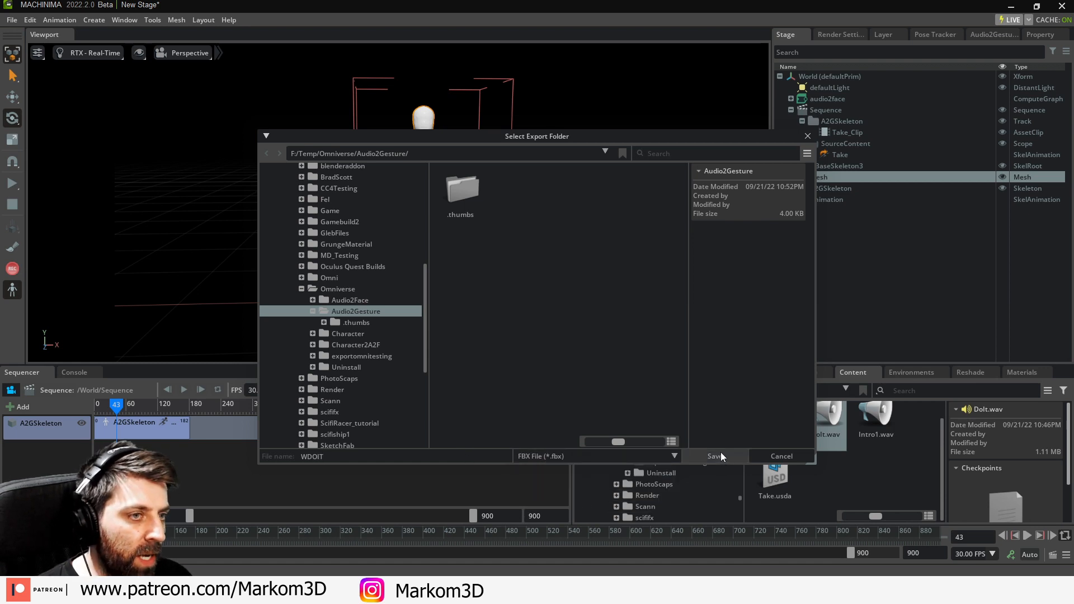
left_click(715, 456)
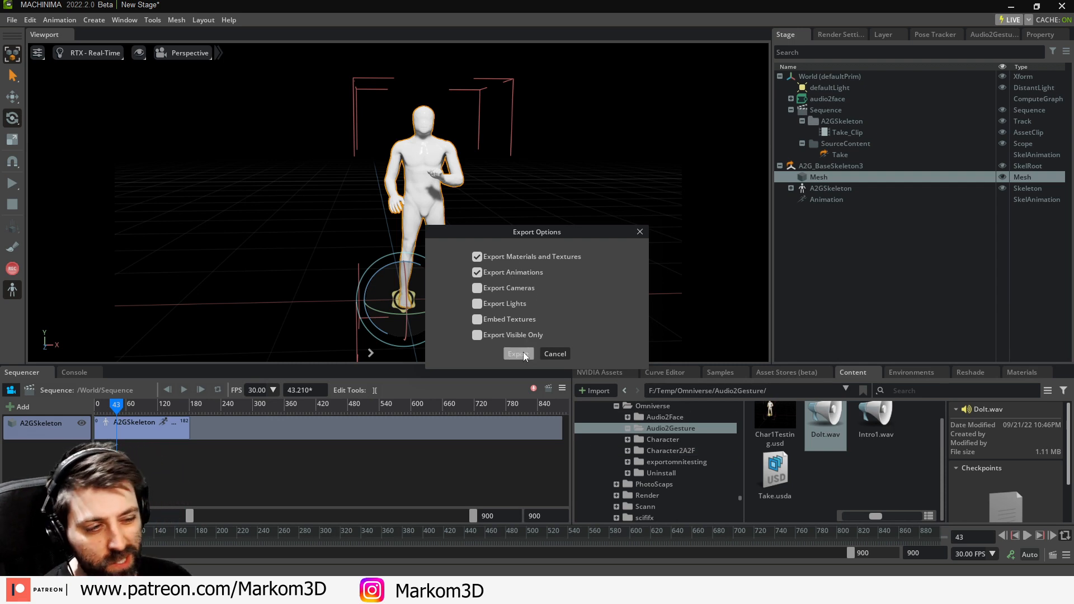
left_click(518, 354)
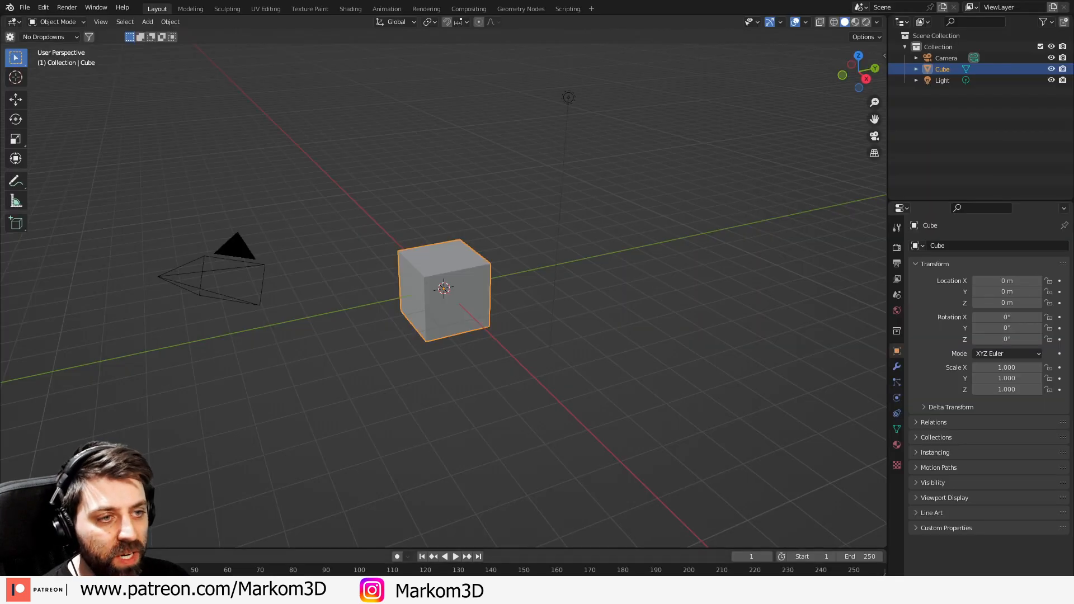
mouse_move(482, 245)
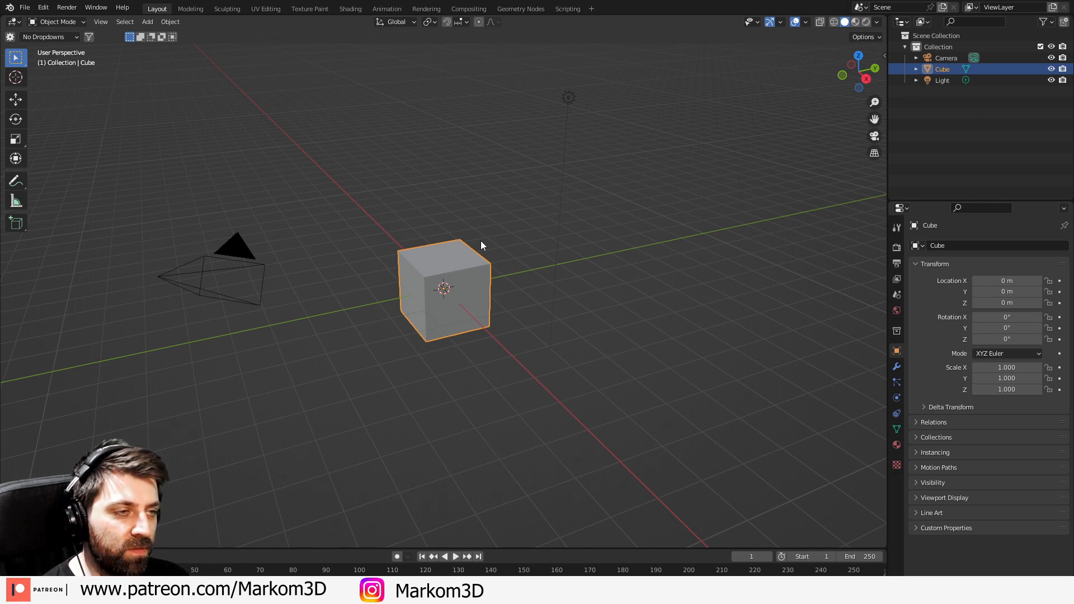
mouse_move(518, 283)
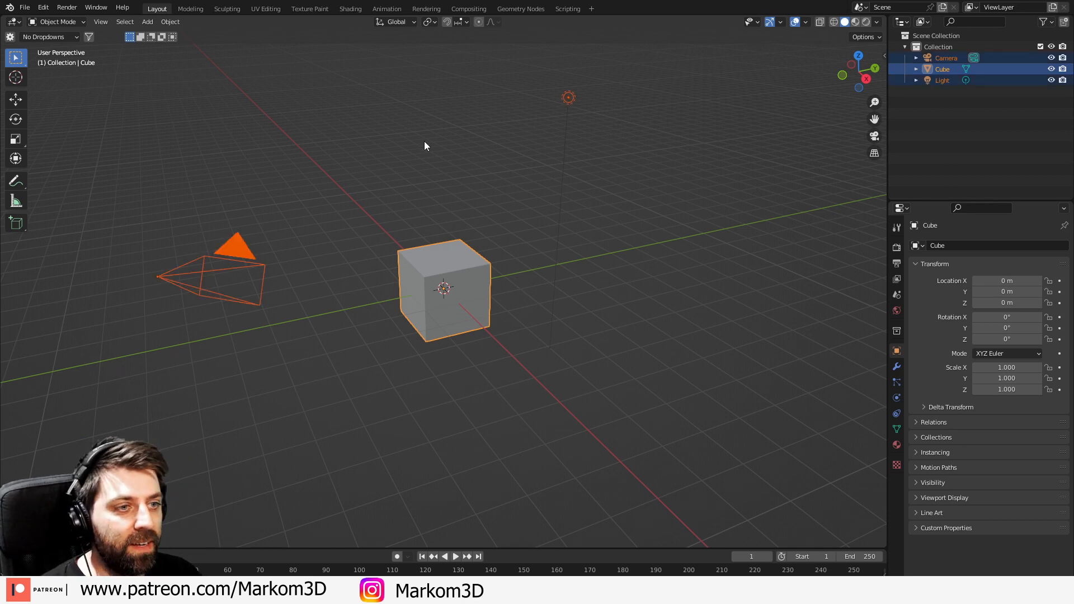
Step: Import the exported WDOIT FBX file into Blender
left_click(25, 7)
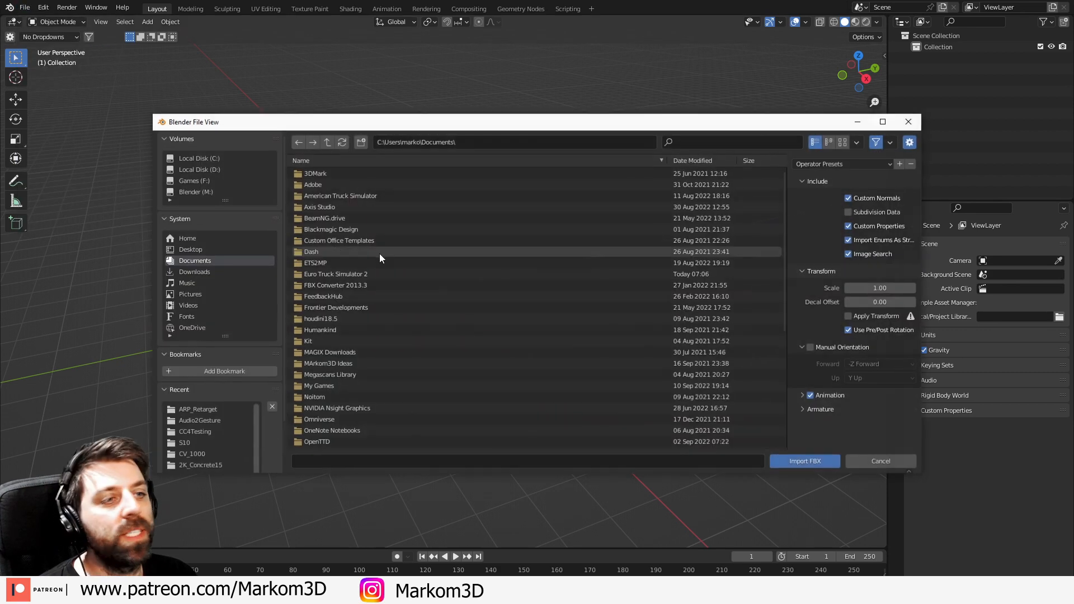
left_click(199, 420)
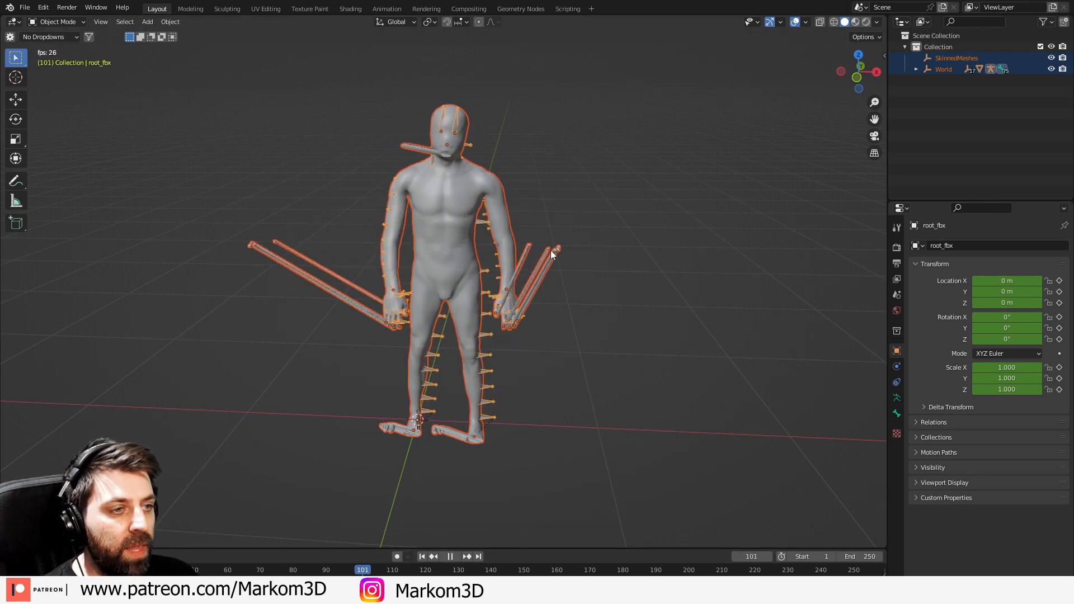
Step: Stop the animation playback in the timeline
left_click(450, 555)
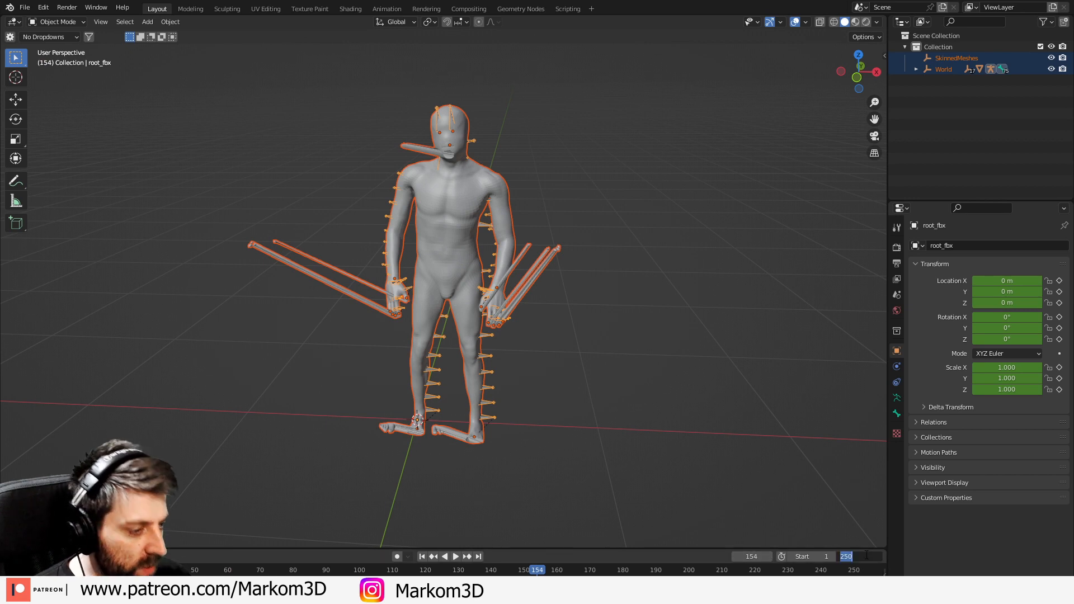
mouse_move(846, 556)
type("154")
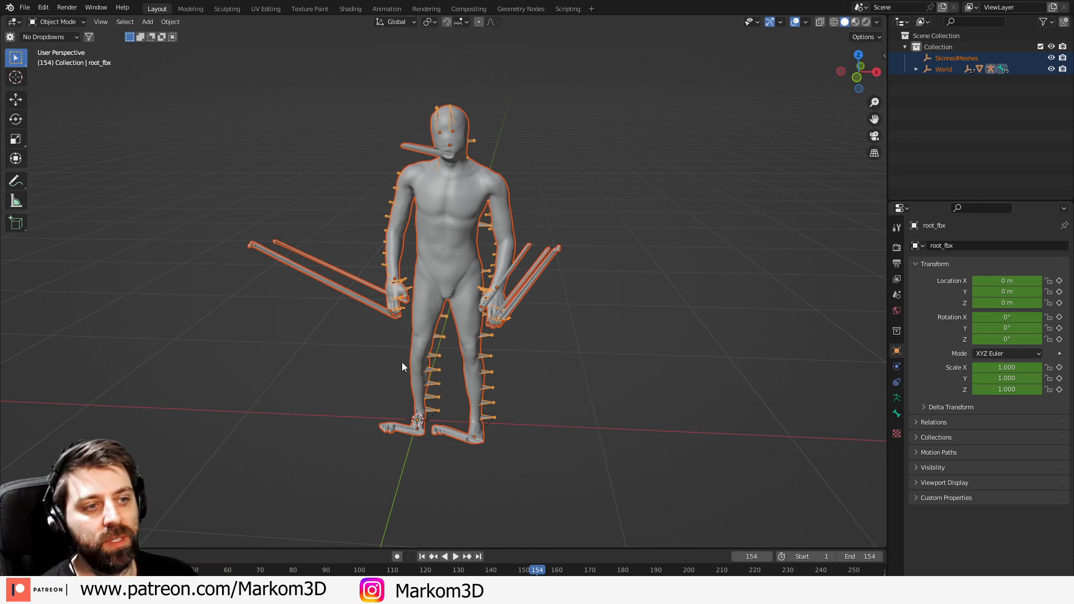
Step: Switch the armature to Pose Mode and toggle X-ray wireframe shading with Shift+Z
left_click(55, 21)
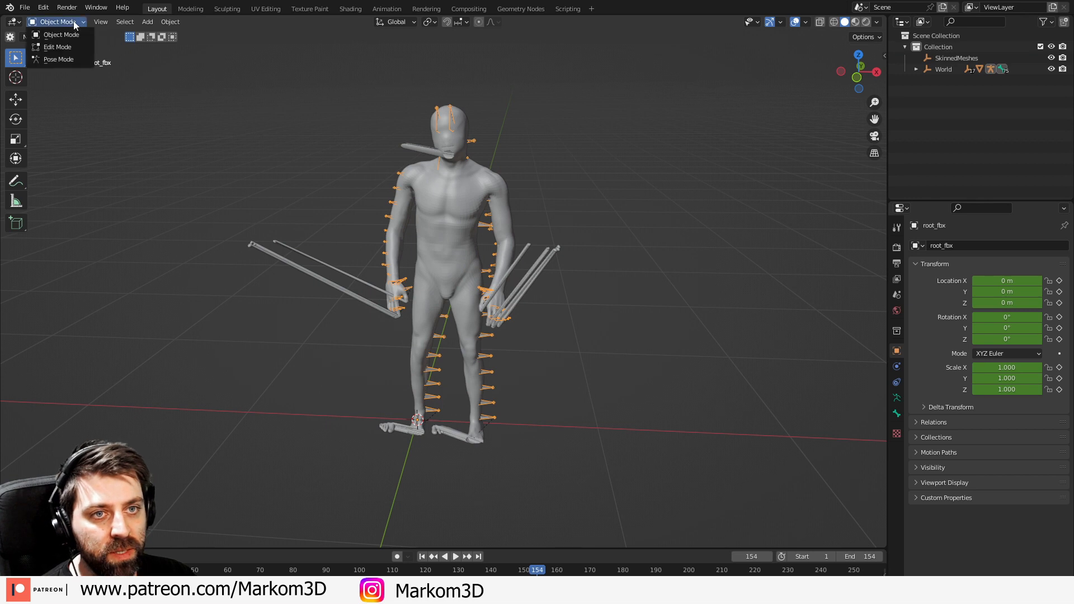
left_click(58, 59)
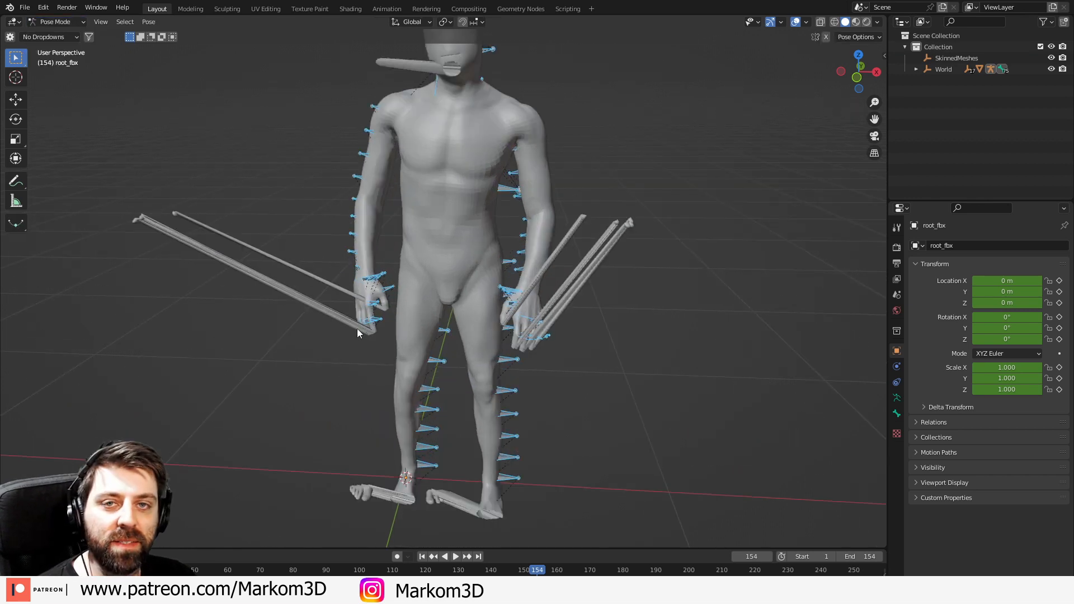
key("z")
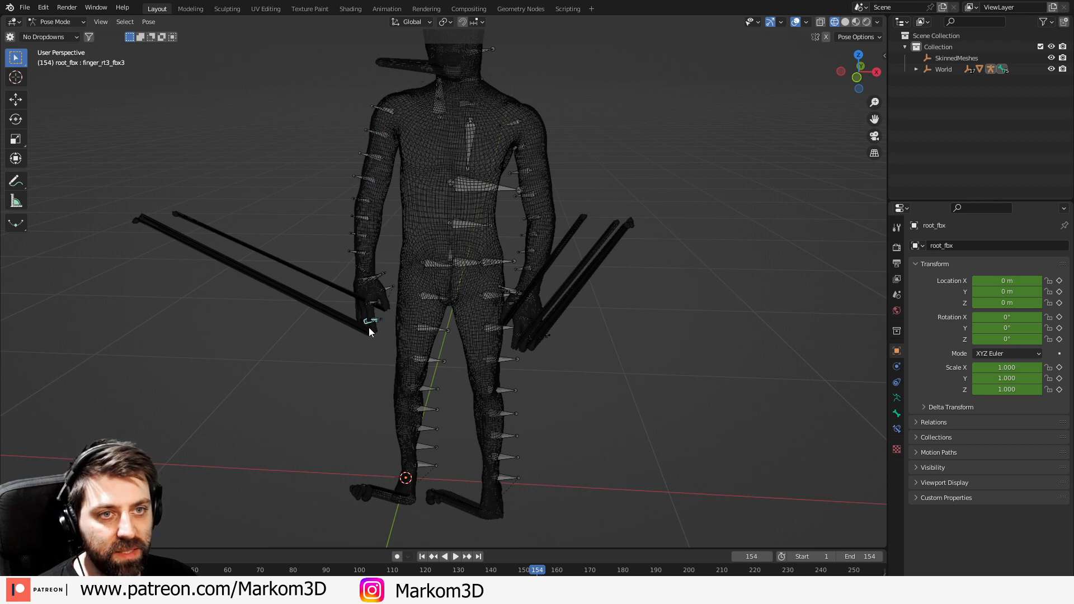
mouse_move(363, 336)
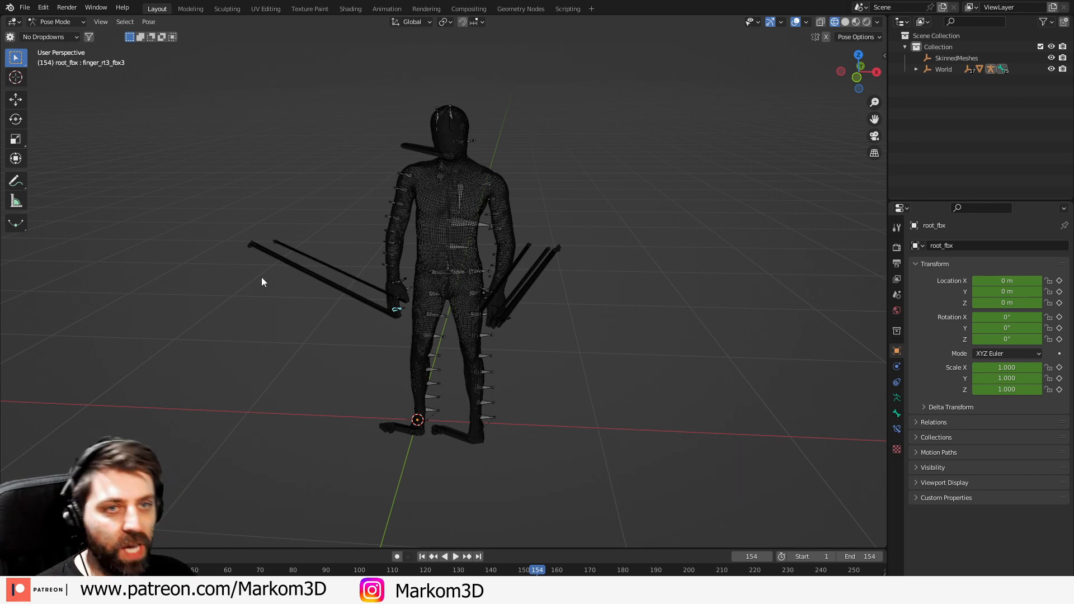
left_click(55, 21)
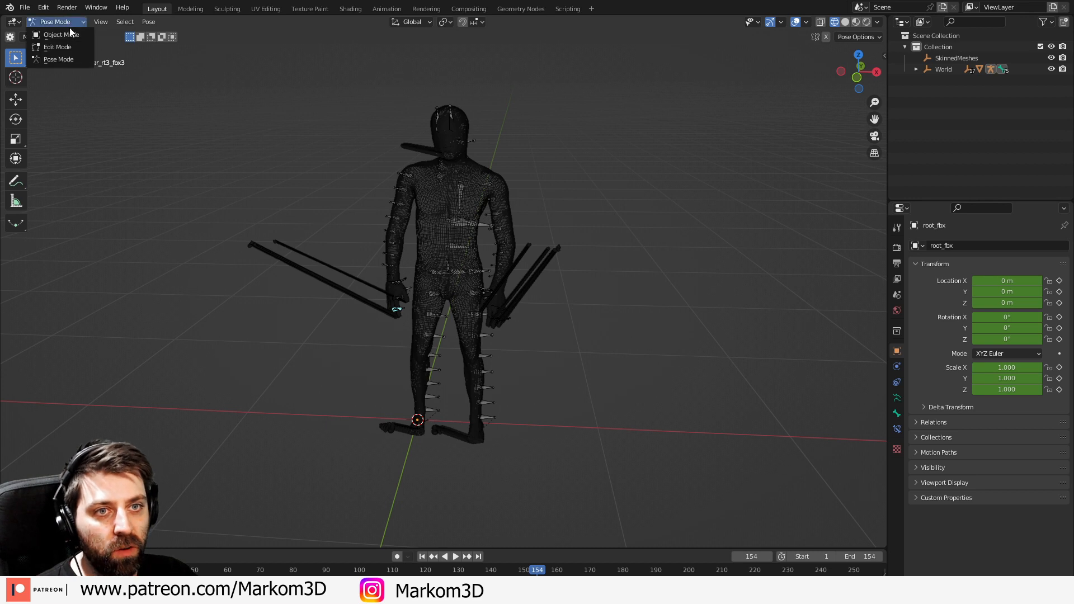
Step: Import the exported Character Creator character MAleChar1 through the CC/iC Pipeline sidebar
left_click(60, 35)
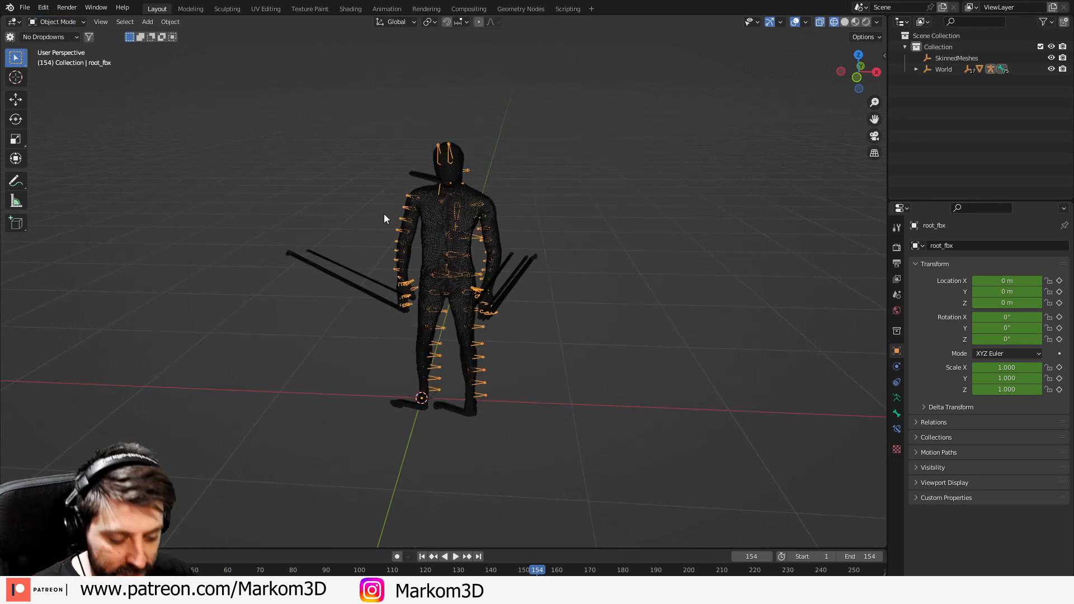
key("n")
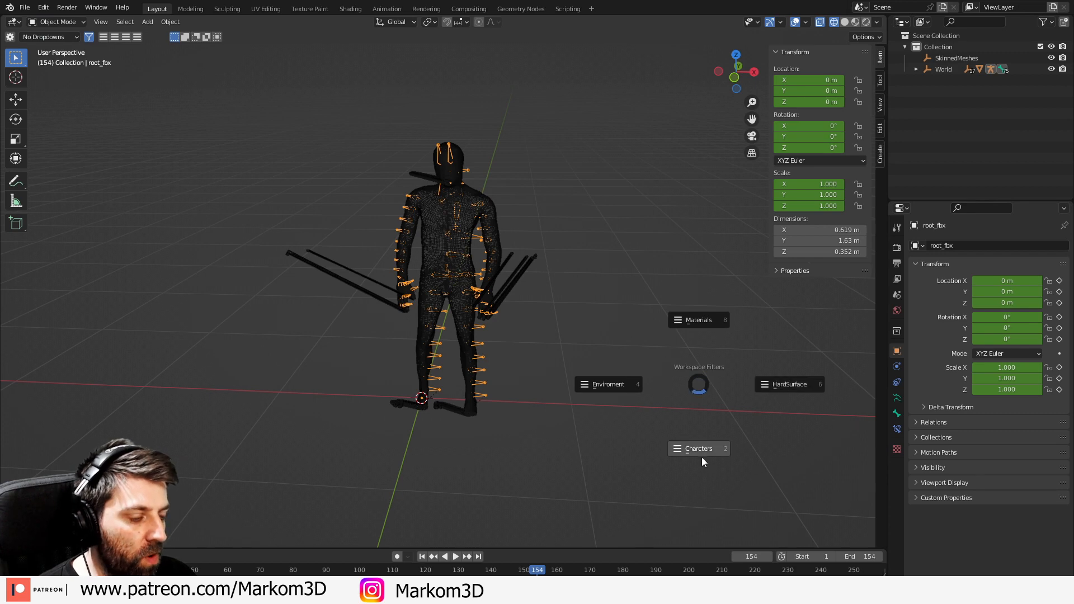
left_click(880, 165)
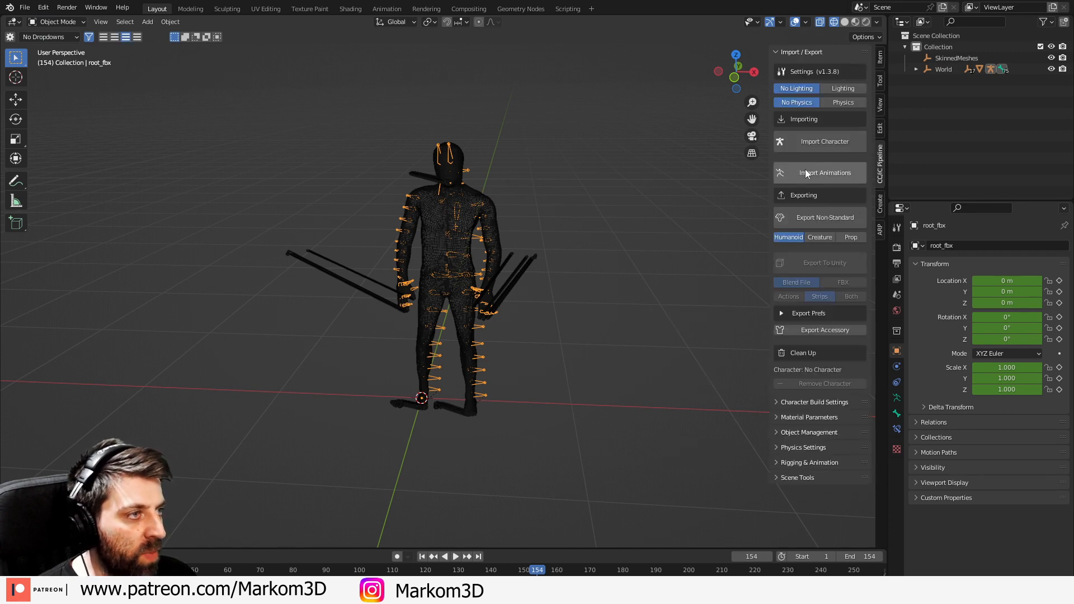
left_click(819, 173)
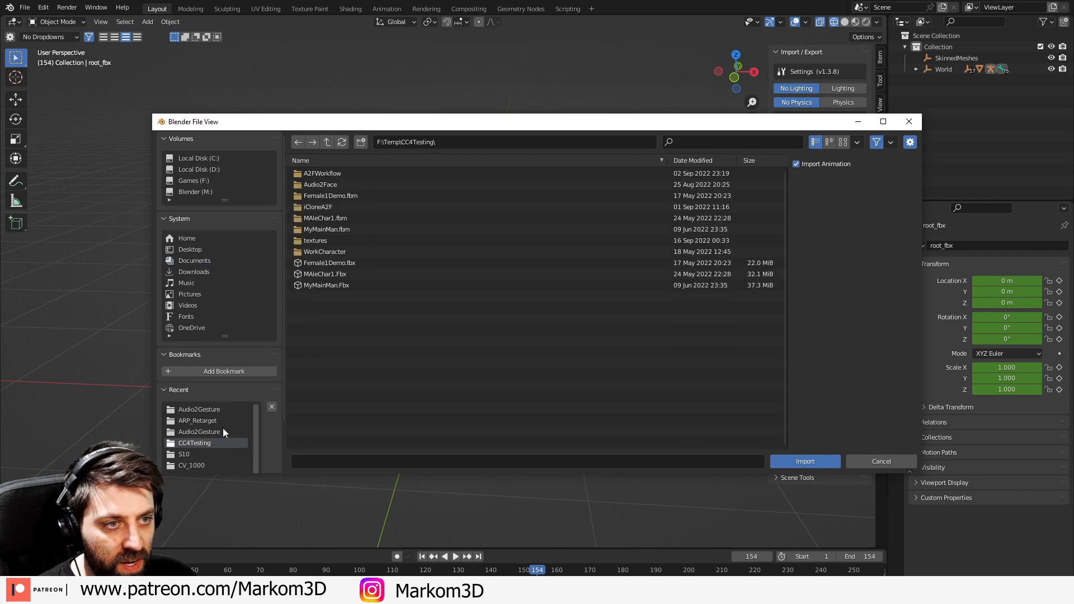
left_click(805, 461)
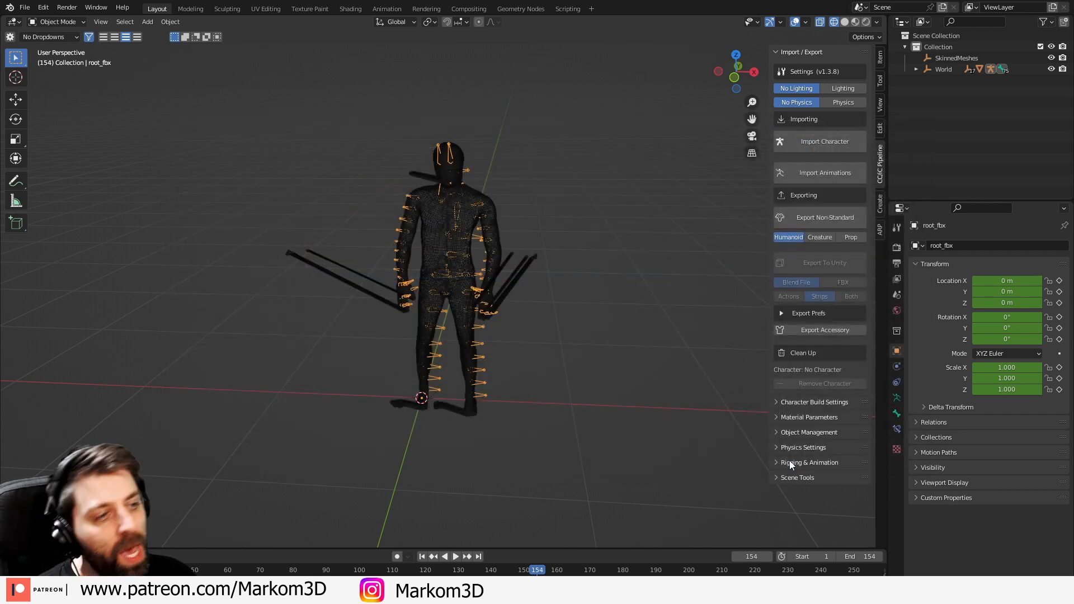
left_click(819, 142)
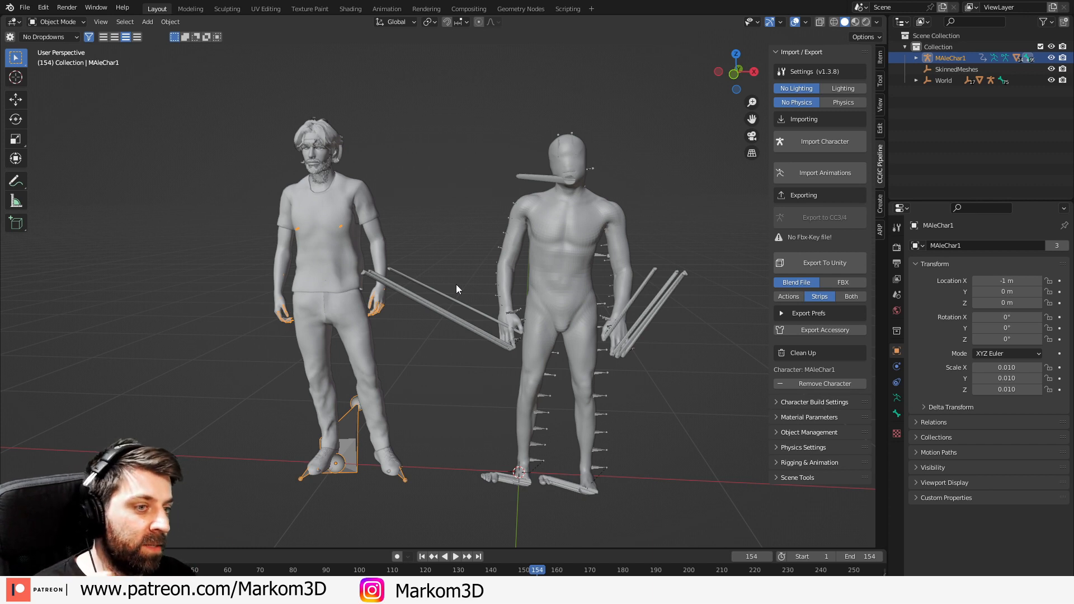
Step: Hide the SkinnedMeshes object and bring up the Auto-Rig Pro sidebar tab
left_click(566, 217)
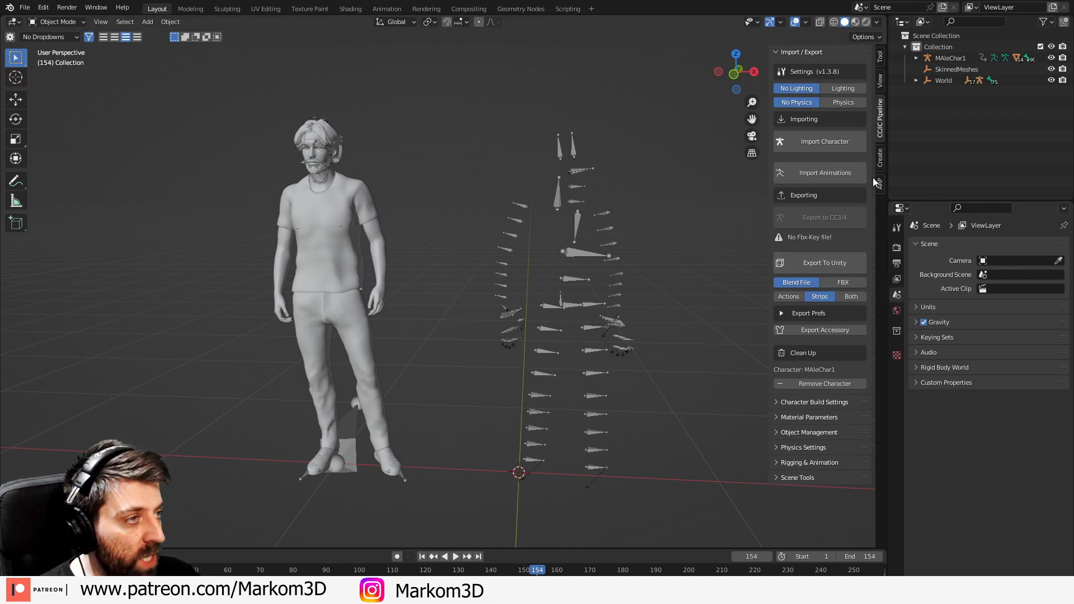
left_click(880, 180)
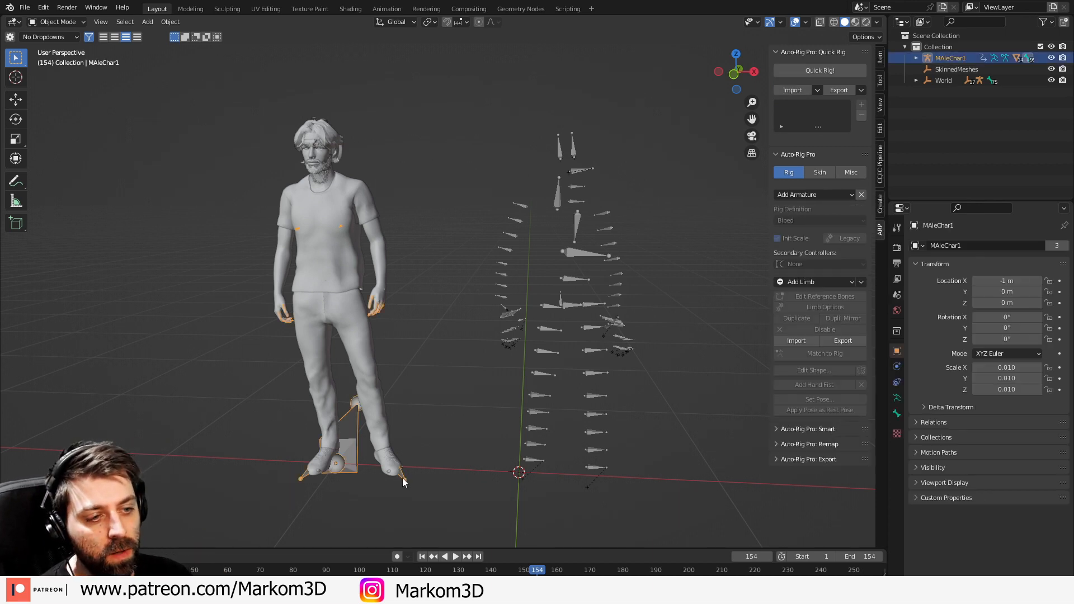
Step: Quick Rig MAleChar1 using the imported Character Creator preset with Preserve Volume enabled
left_click(817, 90)
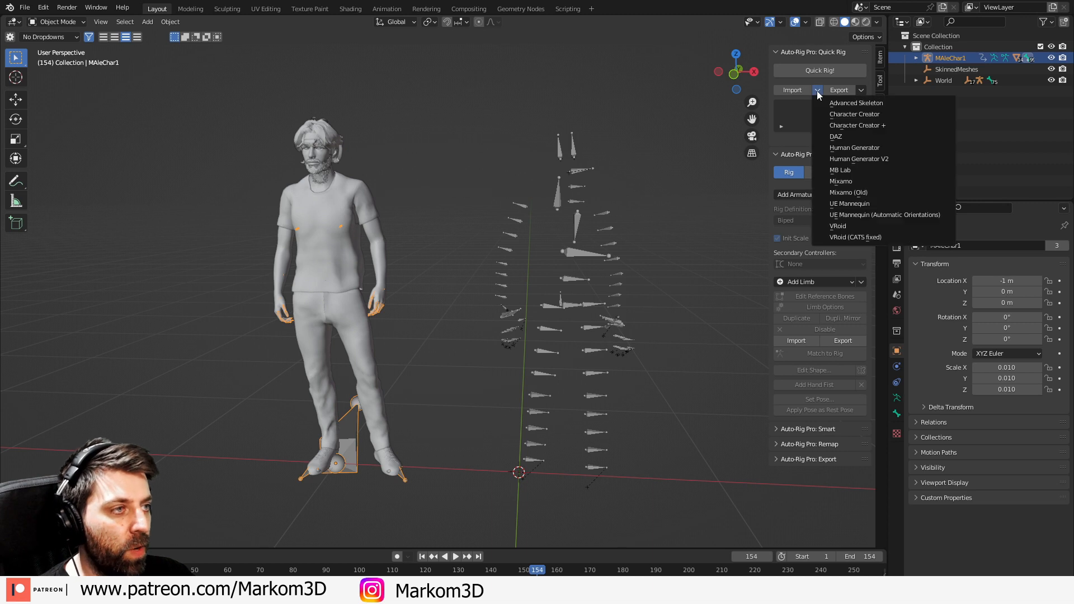
left_click(855, 147)
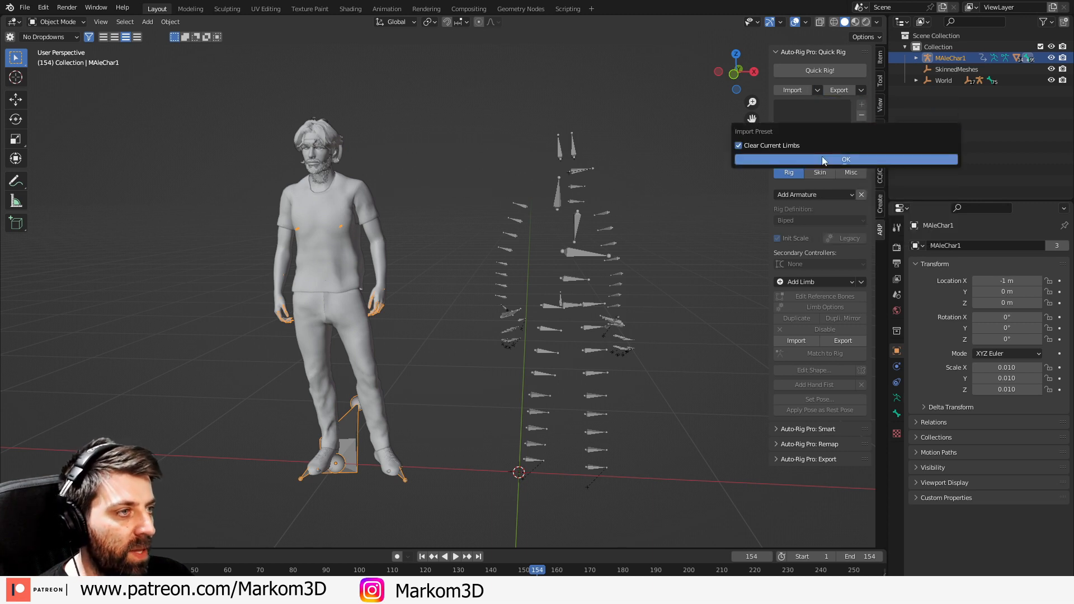
left_click(845, 158)
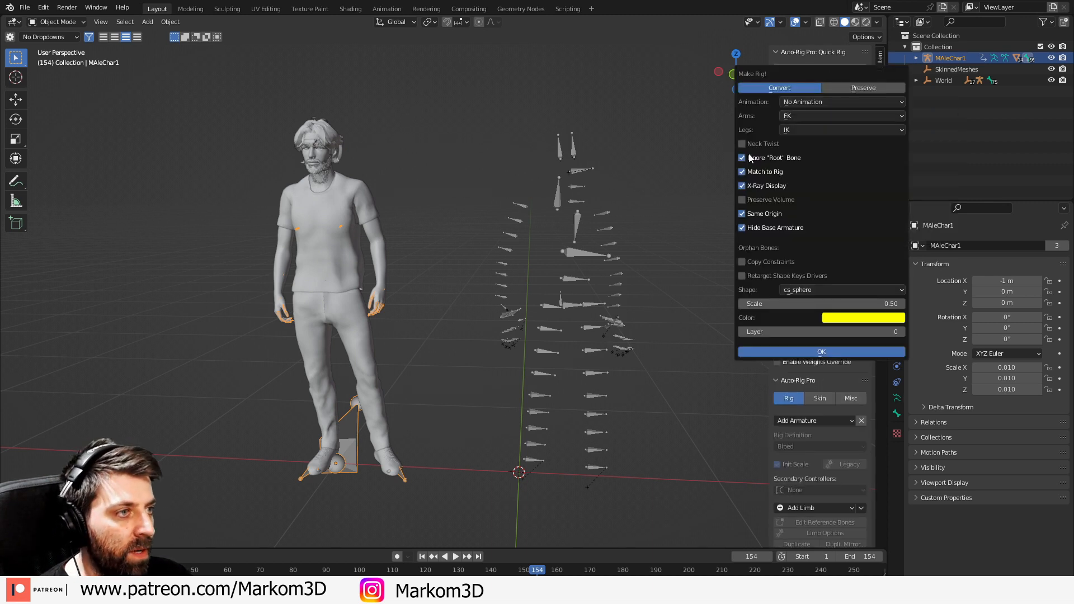
left_click(741, 199)
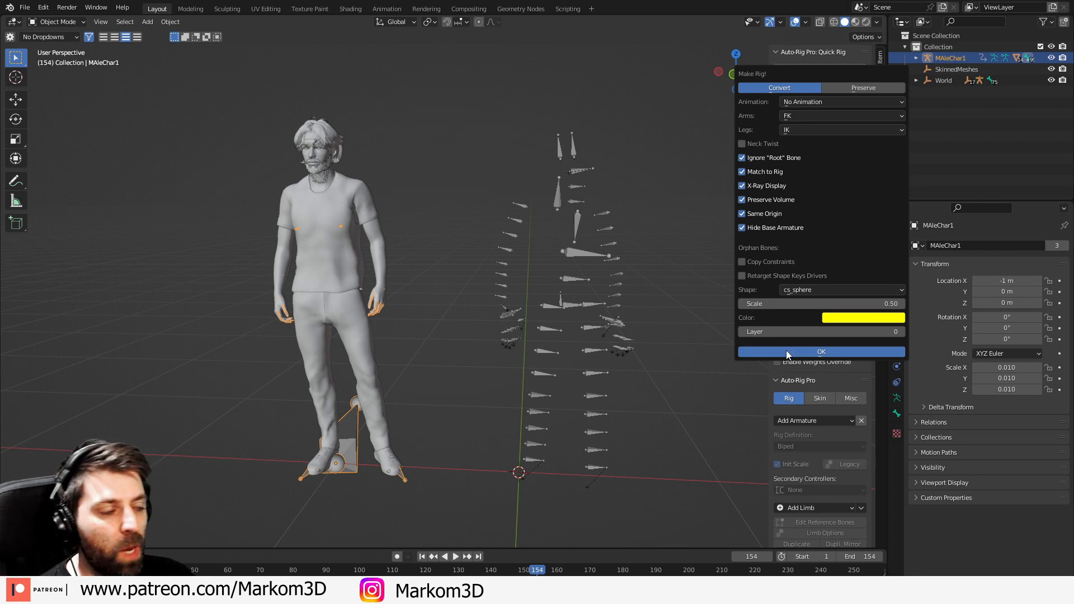
left_click(820, 351)
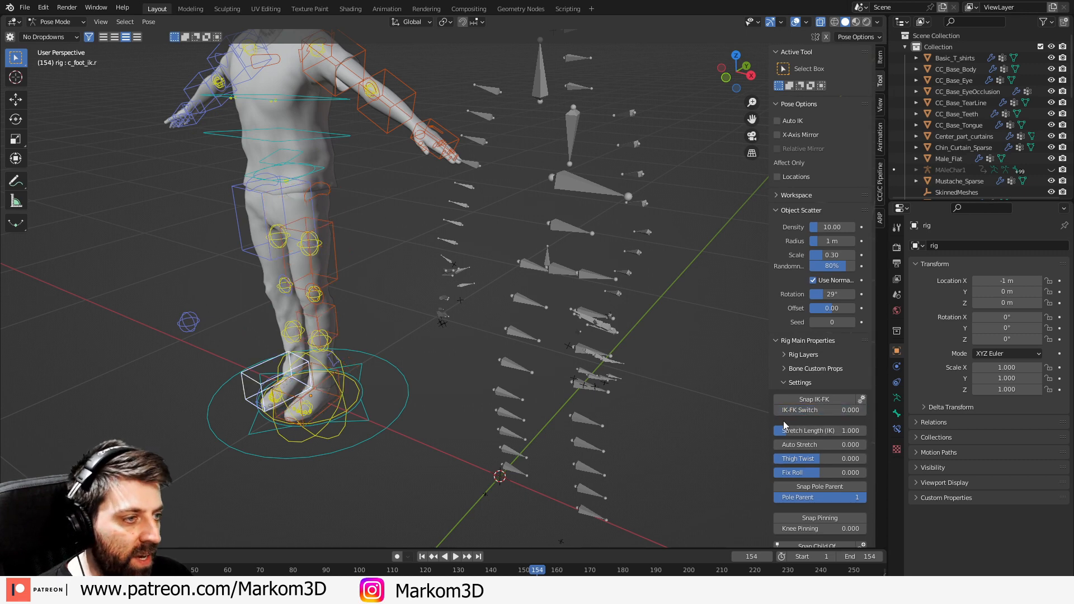
Step: Leave Pose Mode on the new rig to return to Object Mode
left_click(819, 409)
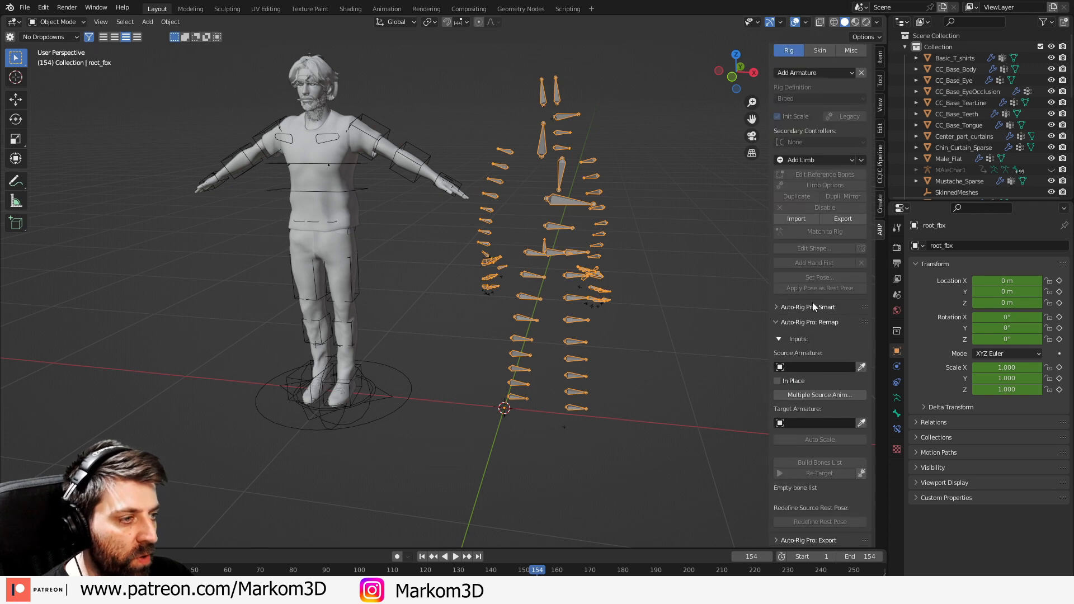
Step: Remap root_fbx onto rig, build the bone list, and target arm_lf_fbx1 to c_shoulder.r
left_click(818, 367)
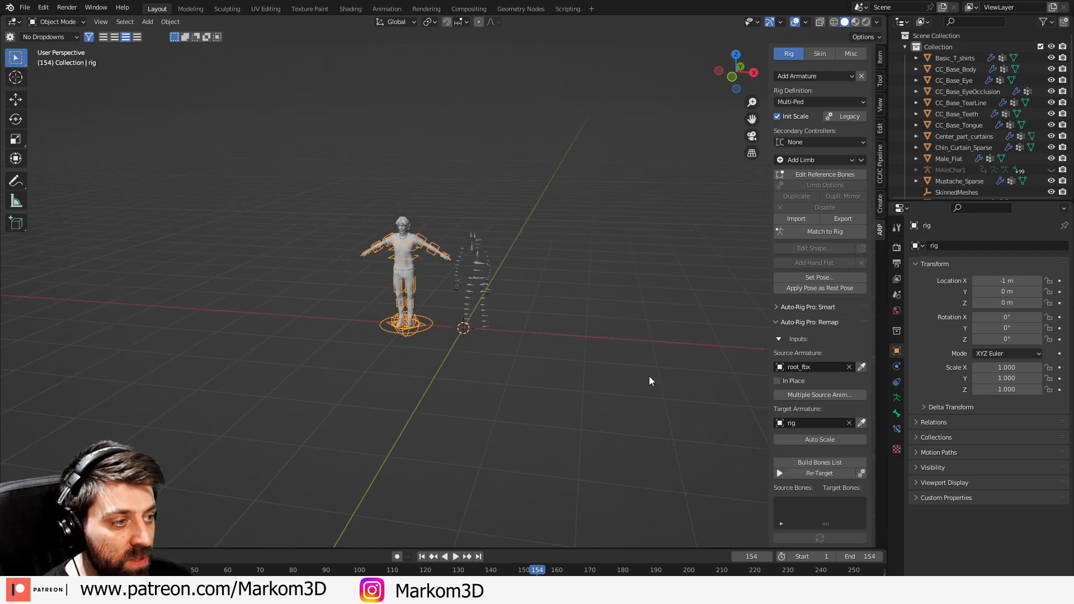
left_click(819, 412)
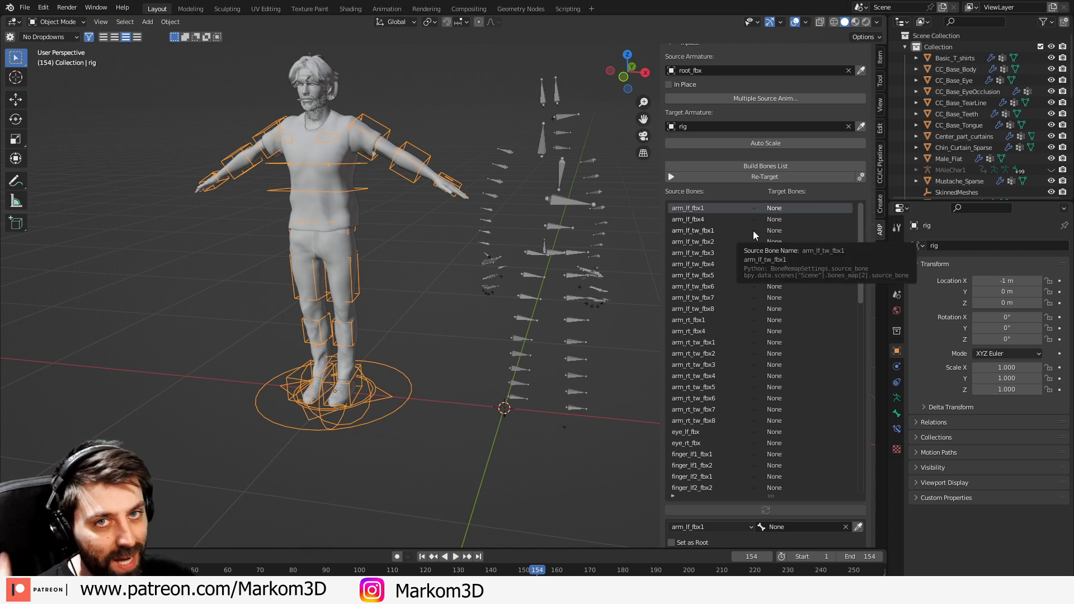
mouse_move(744, 349)
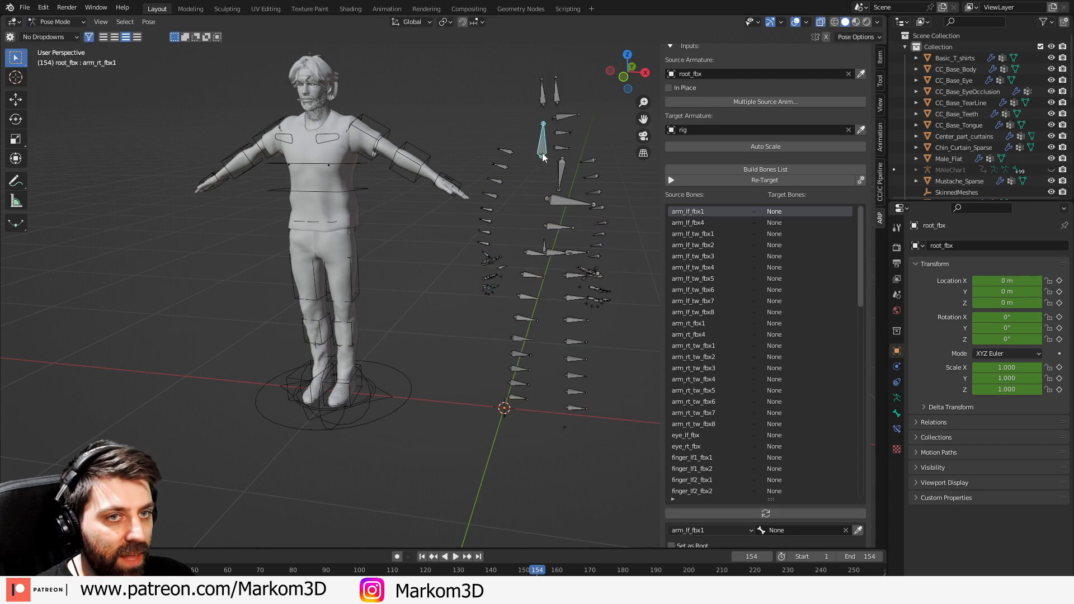
mouse_move(394, 219)
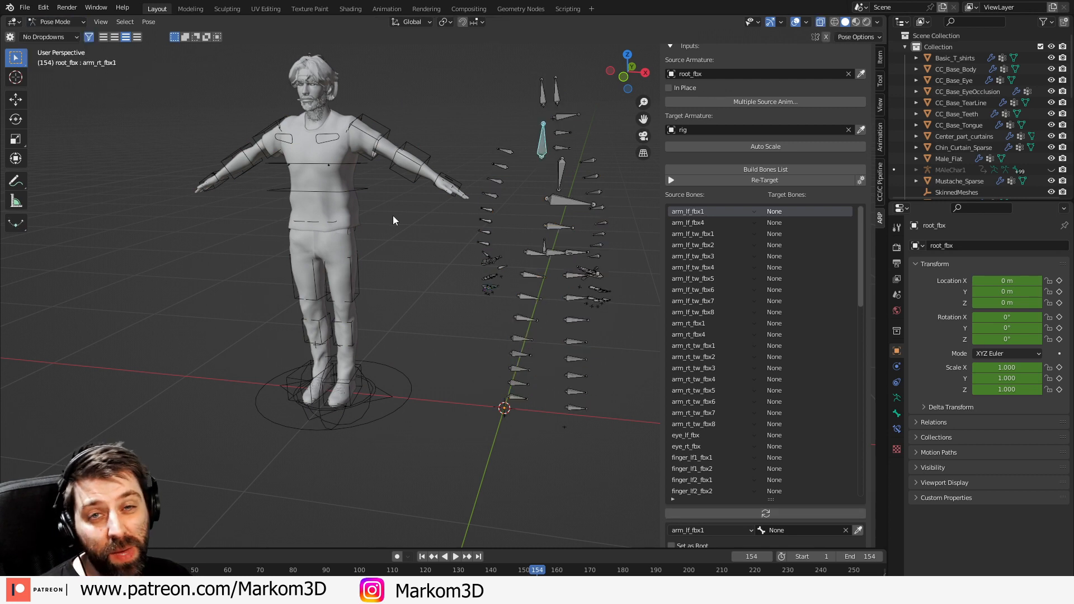
mouse_move(766, 225)
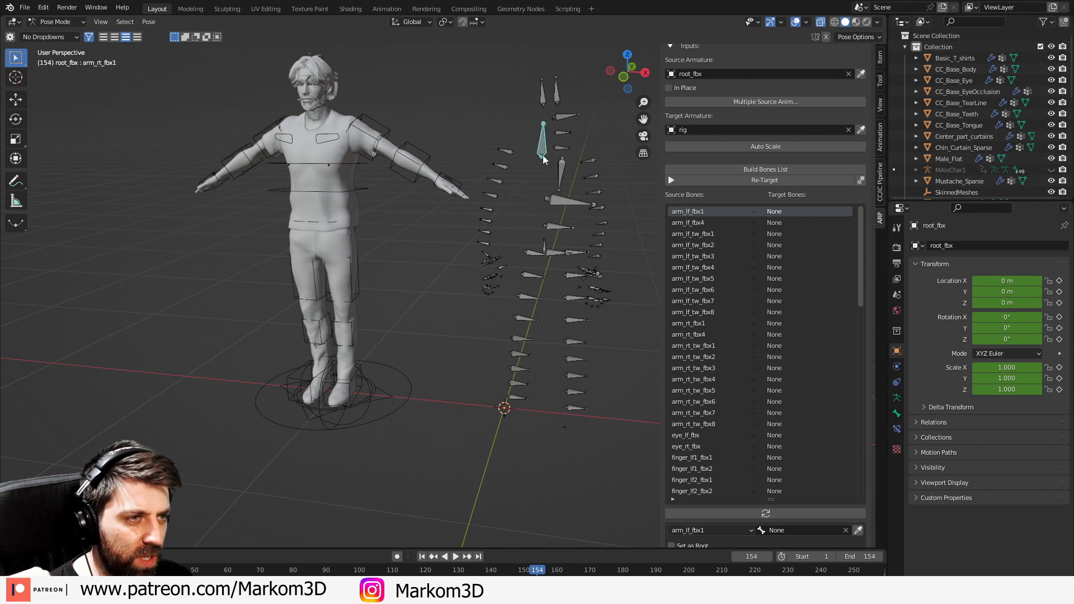
mouse_move(866, 288)
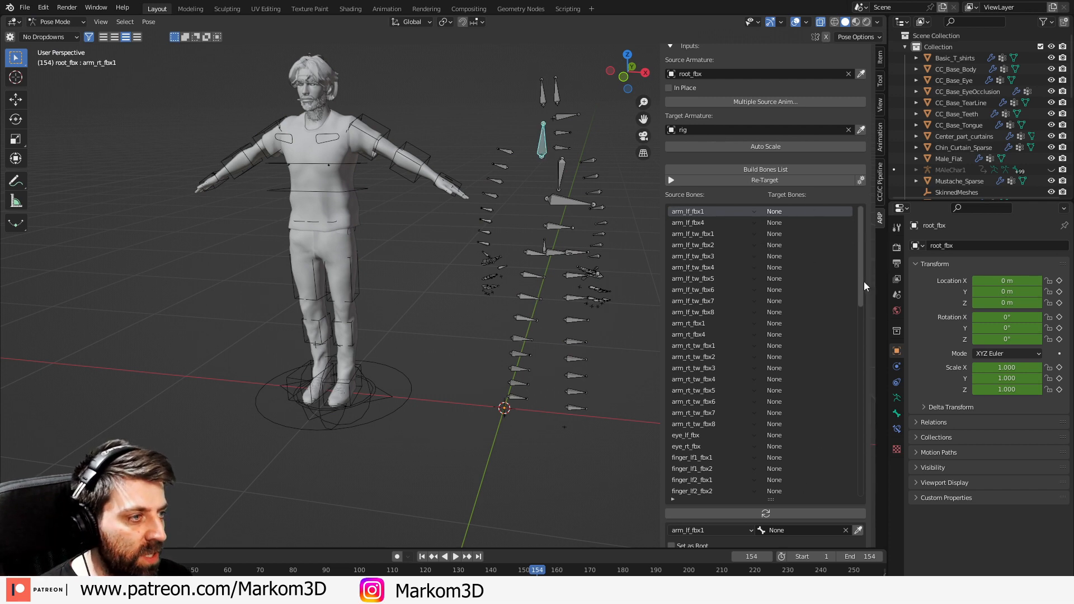
scroll("down", 3)
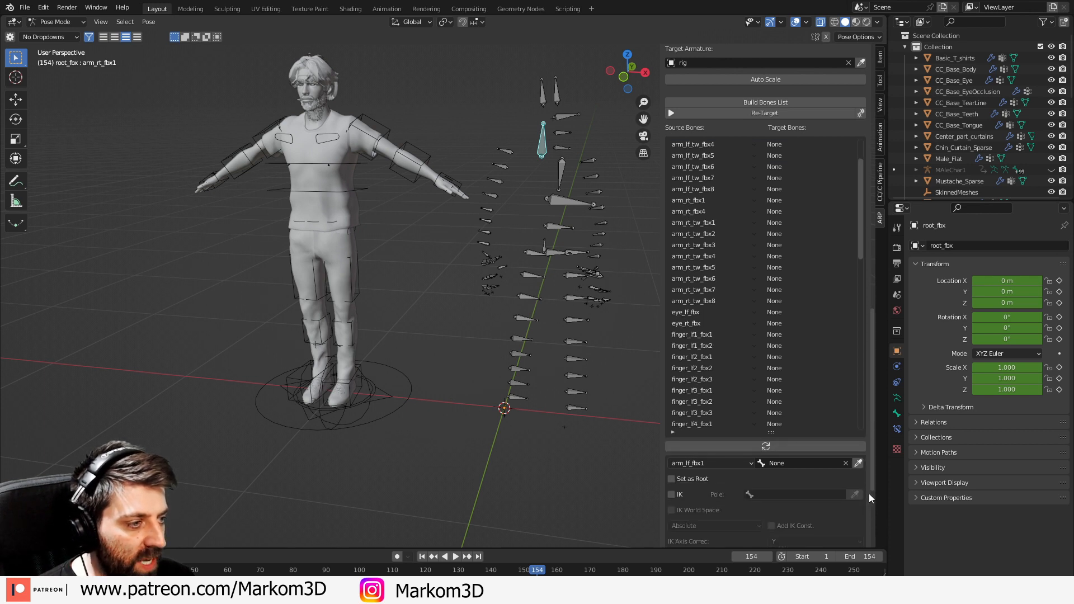
left_click(799, 396)
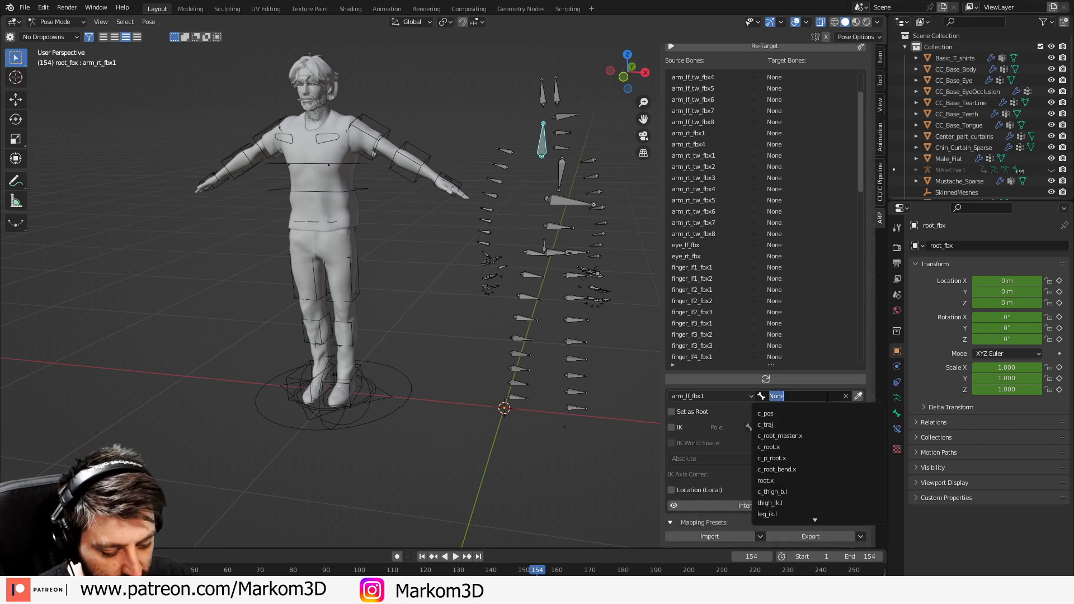
type("c_sho")
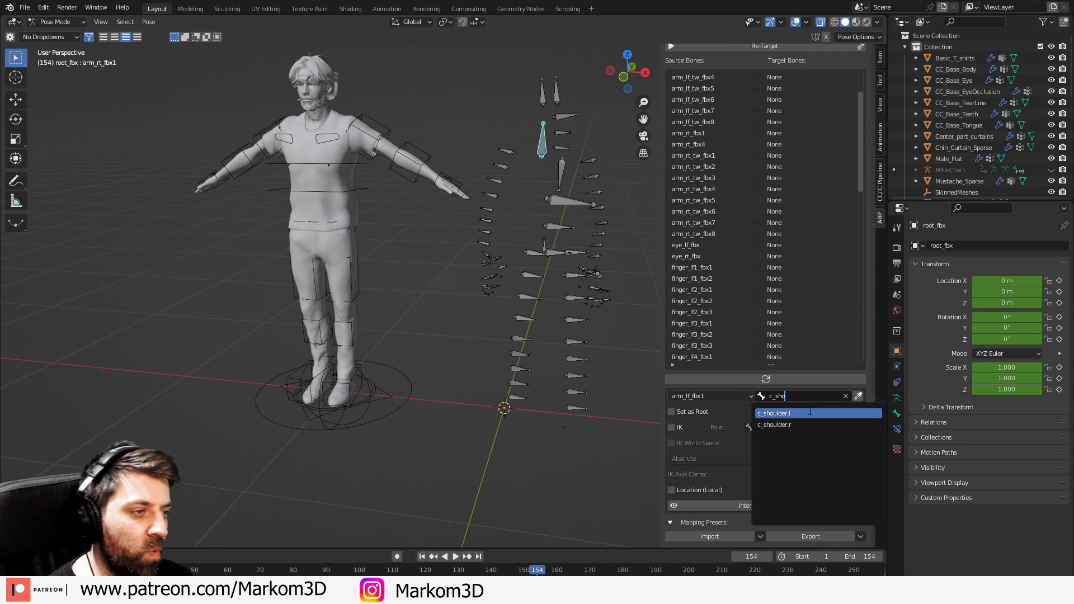
left_click(775, 425)
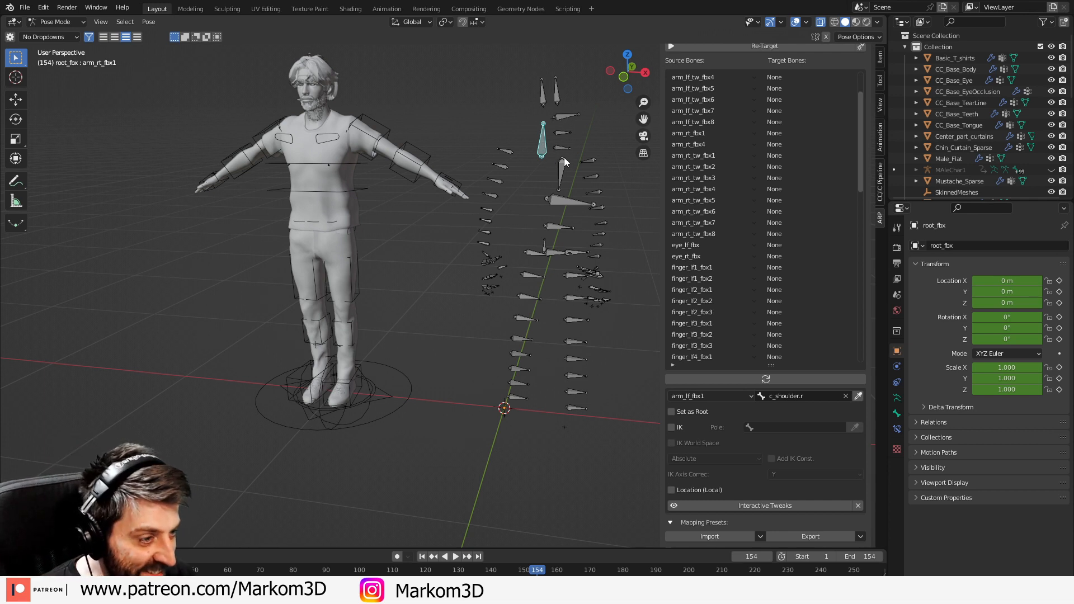
mouse_move(598, 210)
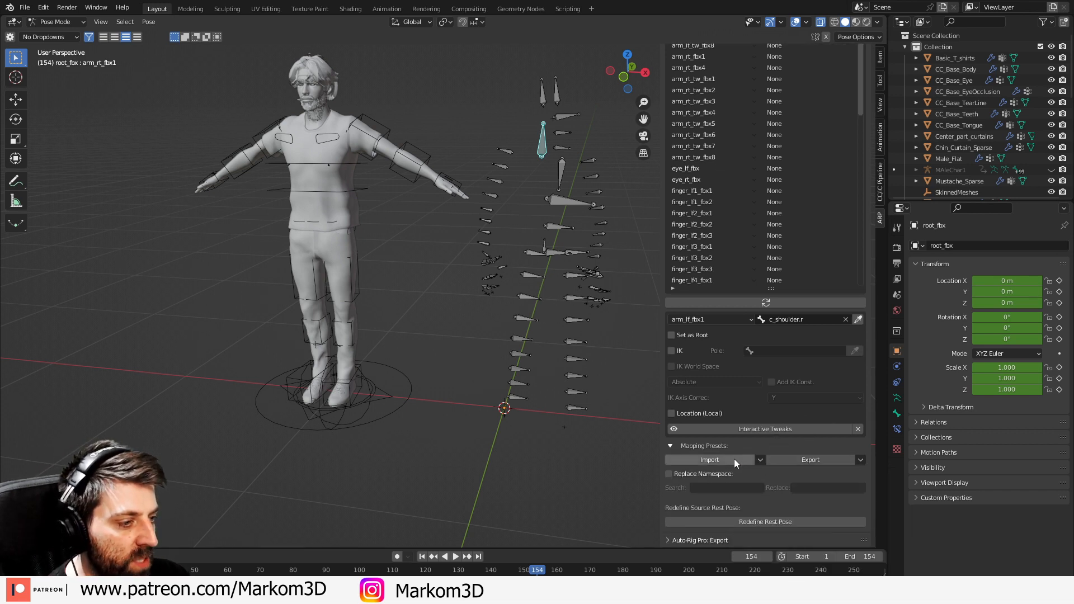
Step: Import the Audio2Gesture_ARP.bmap file under Mapping Presets
left_click(709, 460)
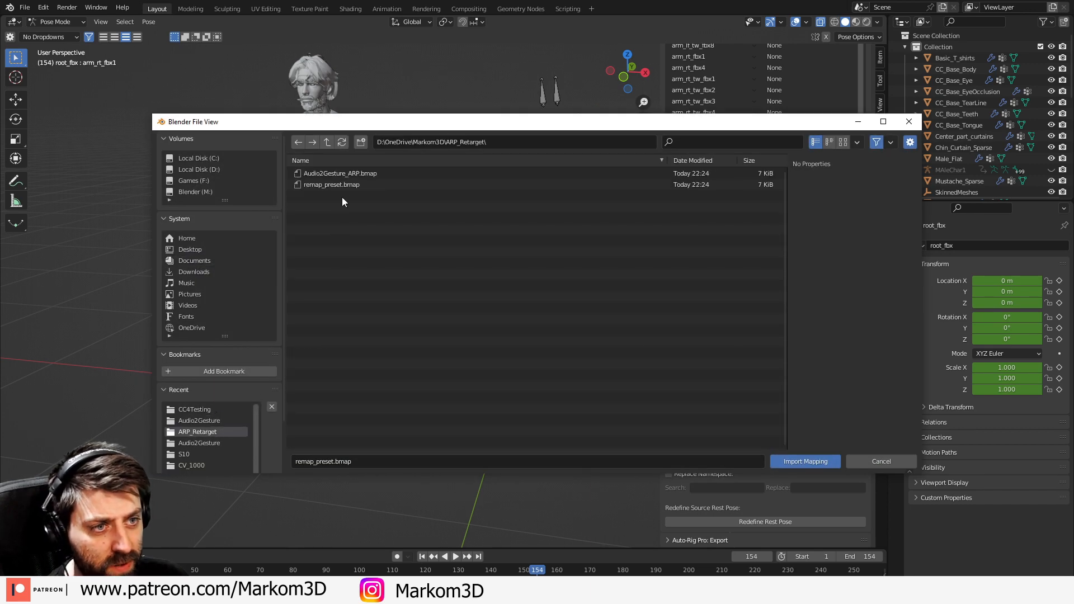
left_click(339, 172)
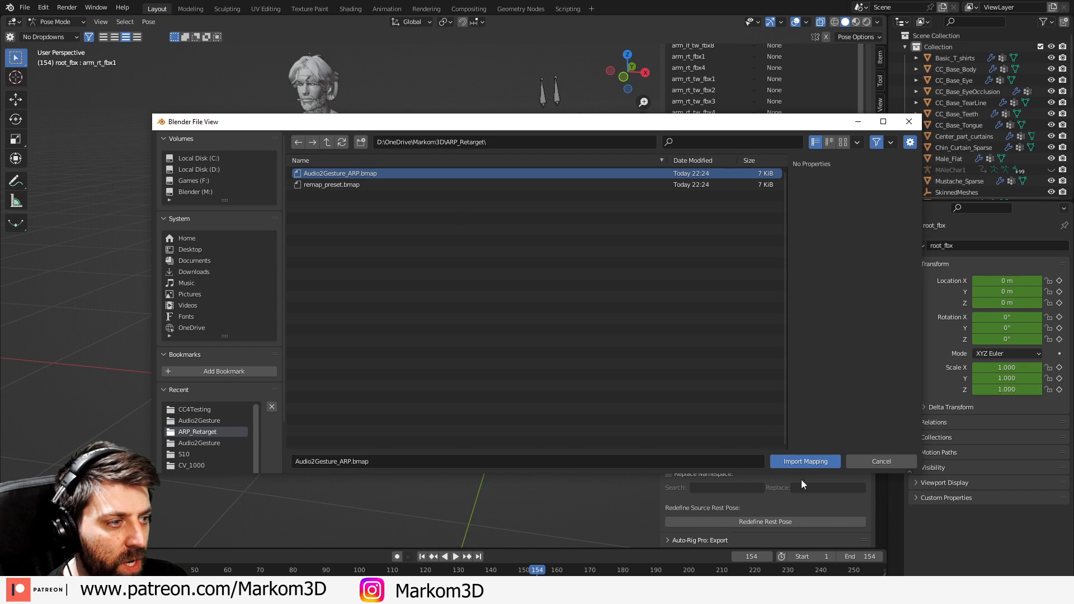
left_click(804, 461)
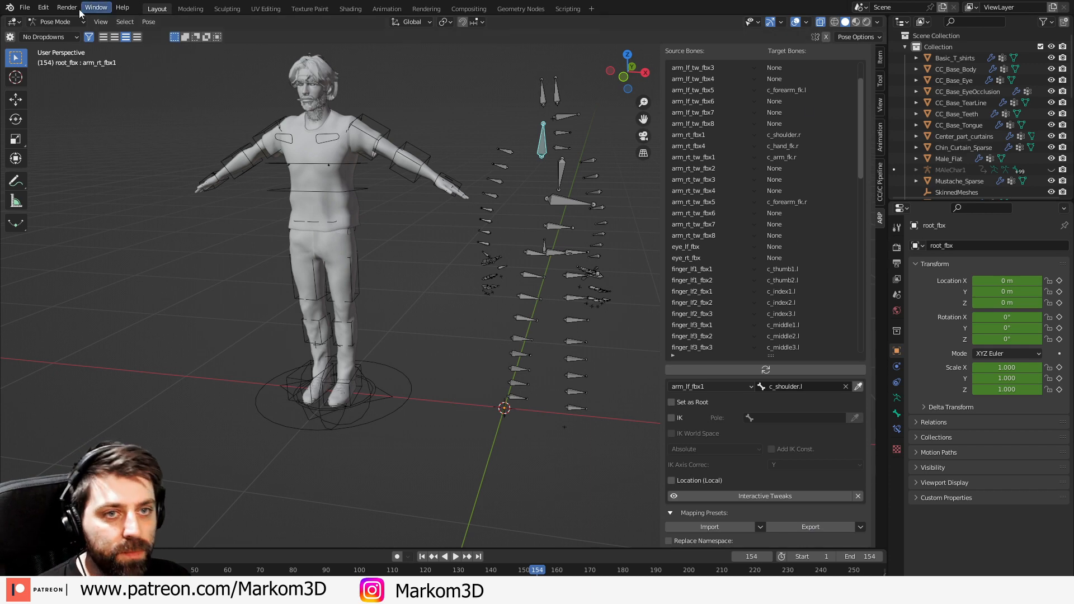
Step: Run the retarget with Bezier keyframe interpolation over frames 1–152, then select the rig
left_click(55, 22)
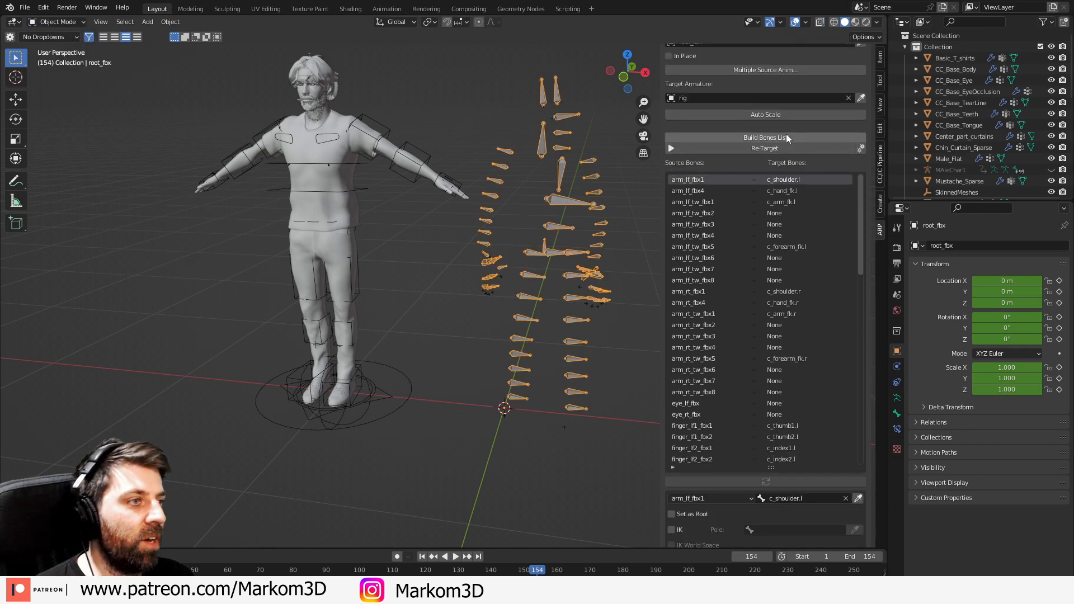
left_click(764, 147)
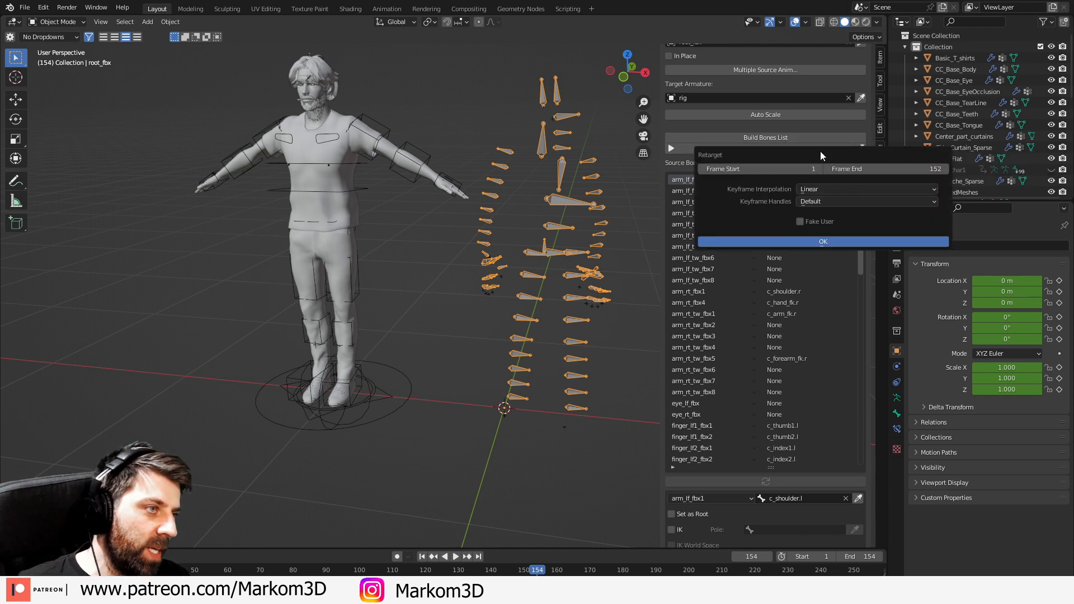
left_click(867, 190)
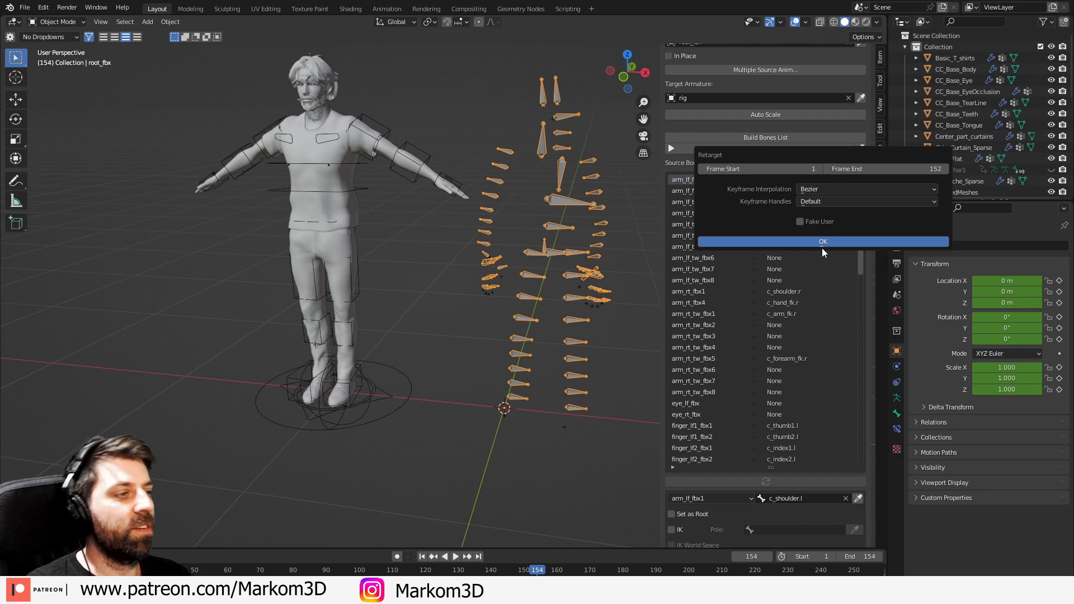
left_click(822, 241)
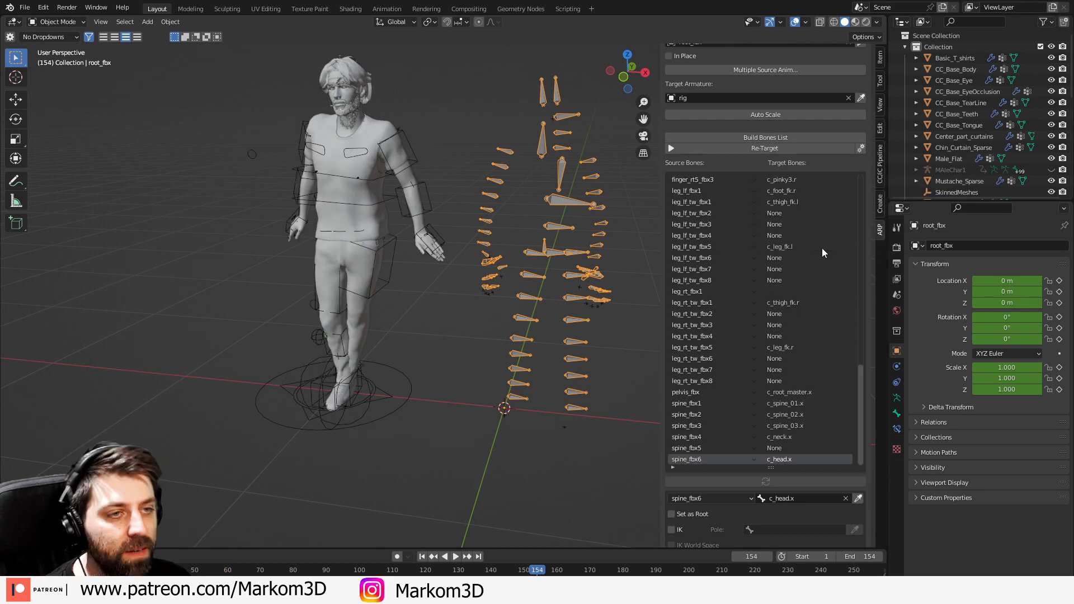
left_click(457, 556)
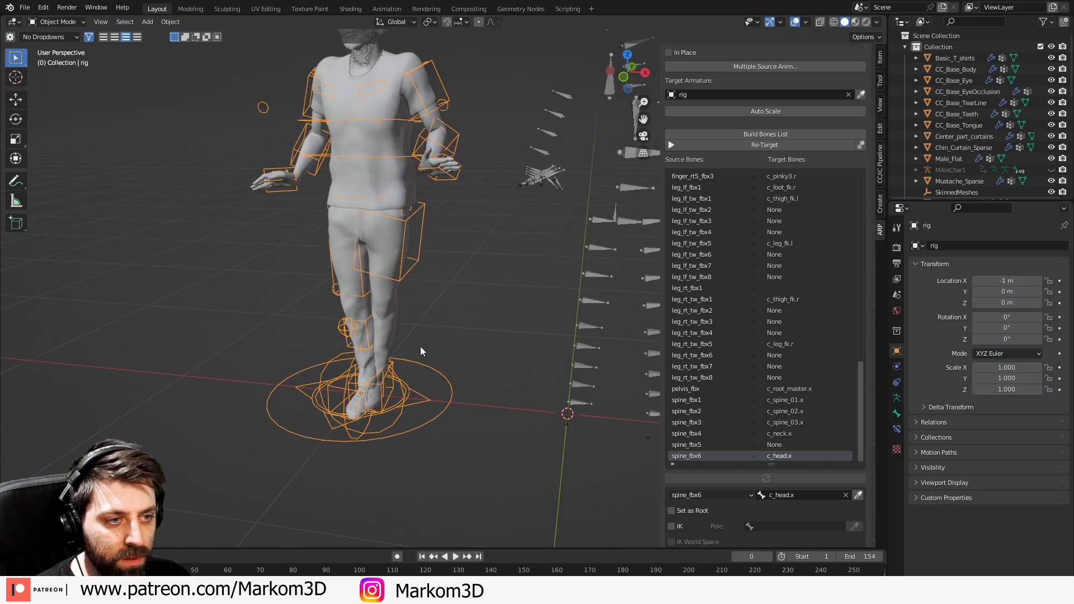
Step: Zoom out and play the retargeted gesture motion, stopping at frame 67
scroll("down", 3)
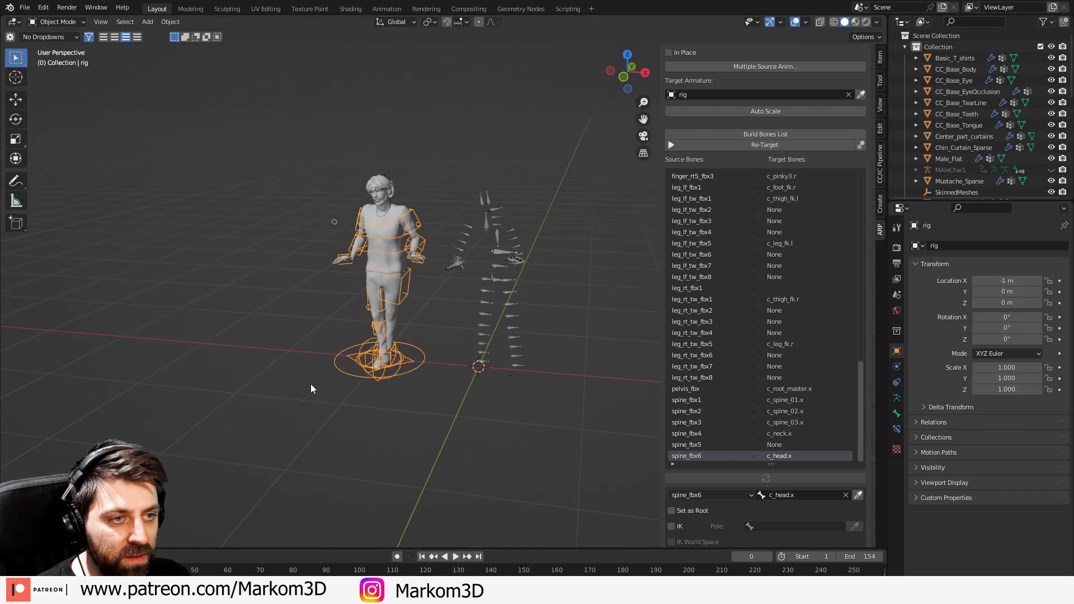
left_click(455, 556)
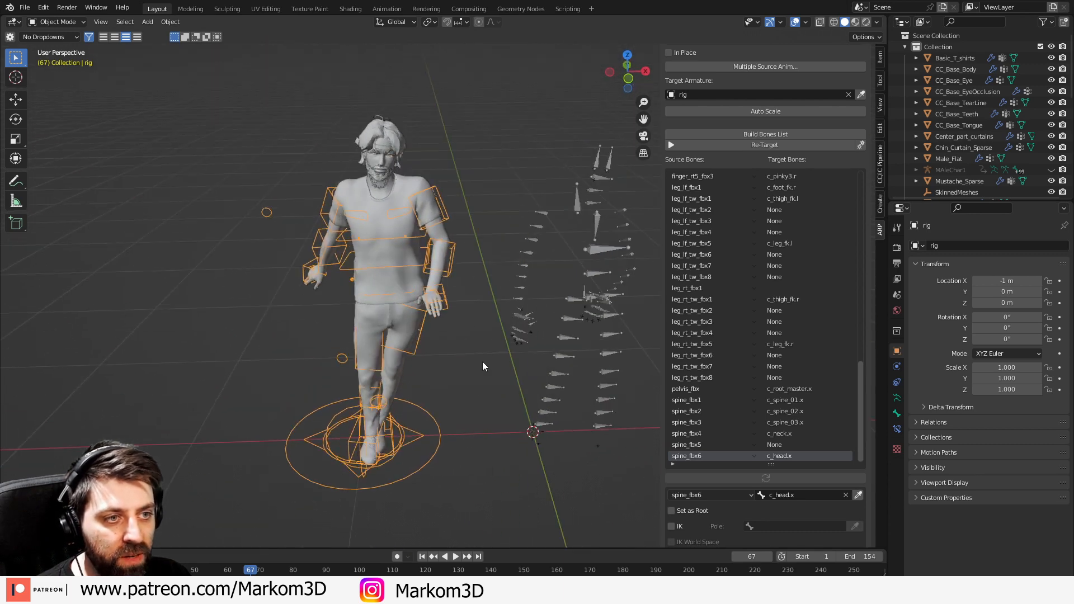
mouse_move(457, 345)
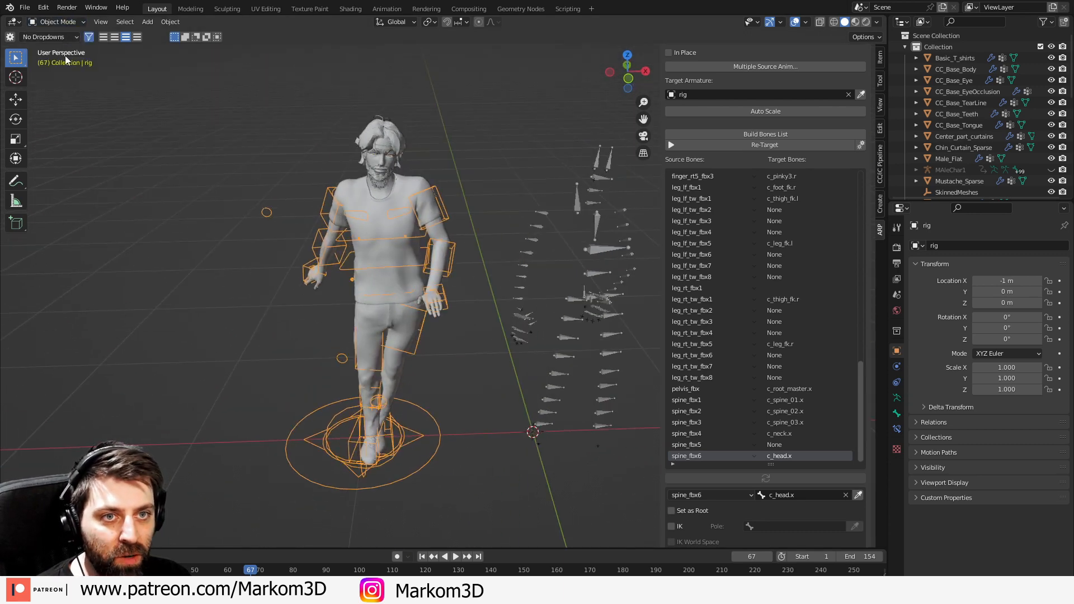
Step: Put MAleChar1's rig in Pose Mode and set the IK-FK Switch to FK
left_click(55, 21)
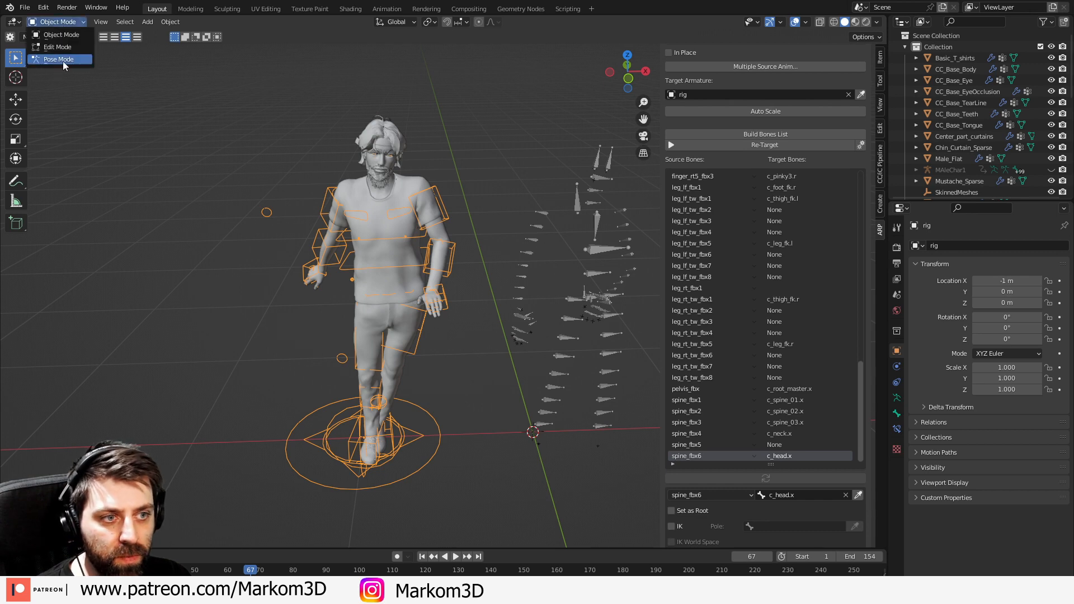
left_click(58, 59)
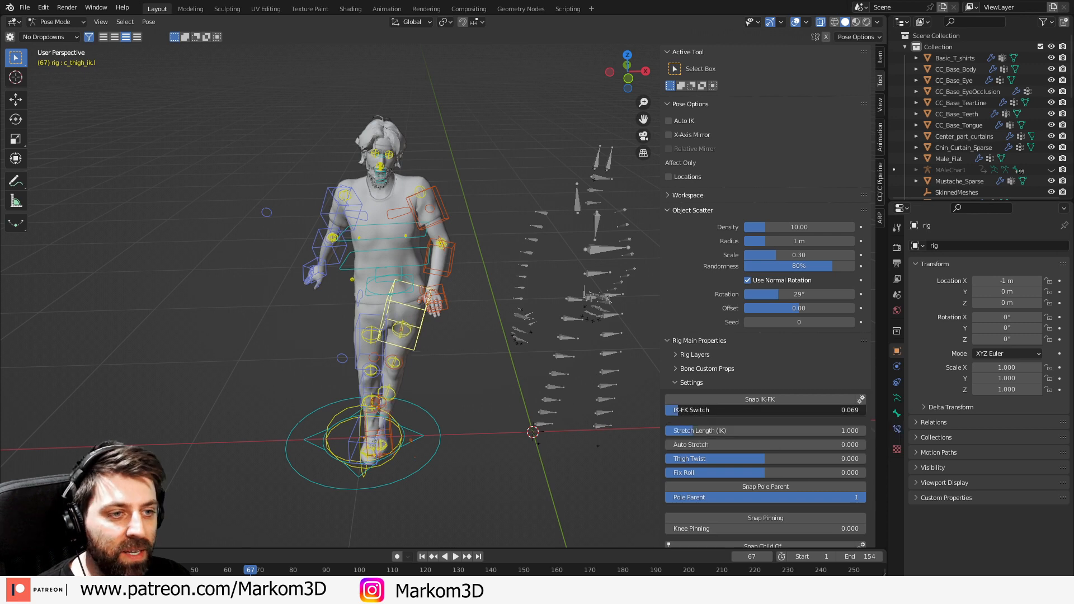
left_click(455, 556)
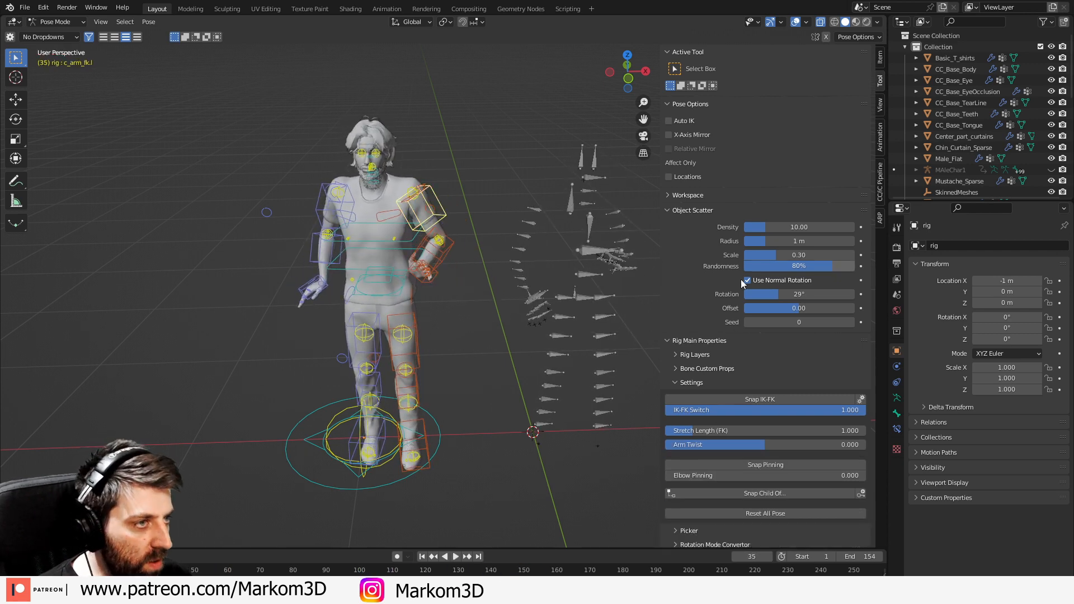
left_click(746, 280)
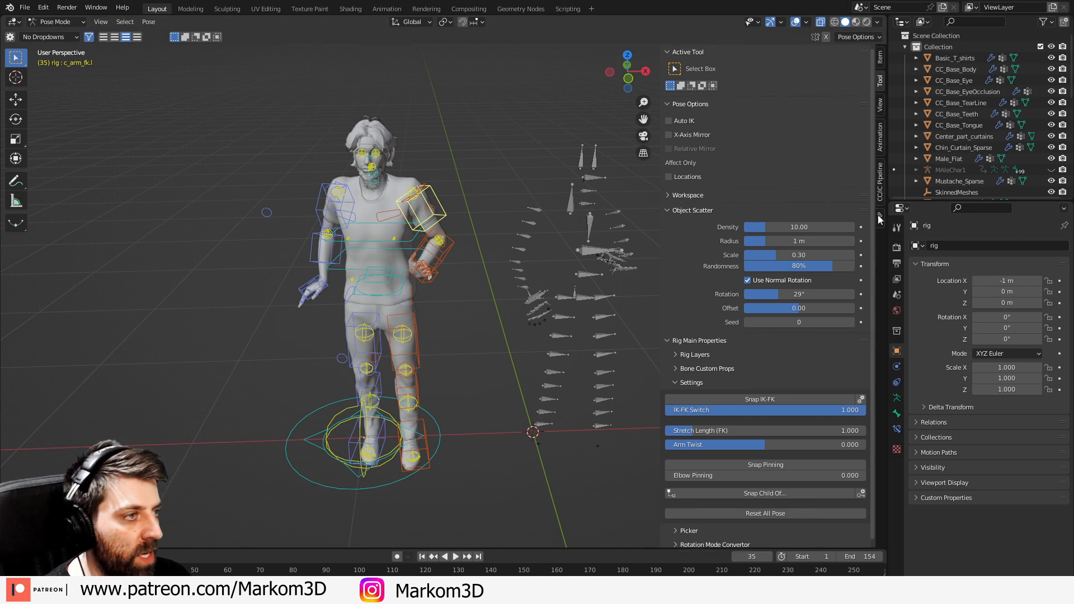
Step: Enable Interactive Tweaks in the Auto-Rig Pro remap section below the bone list
left_click(880, 216)
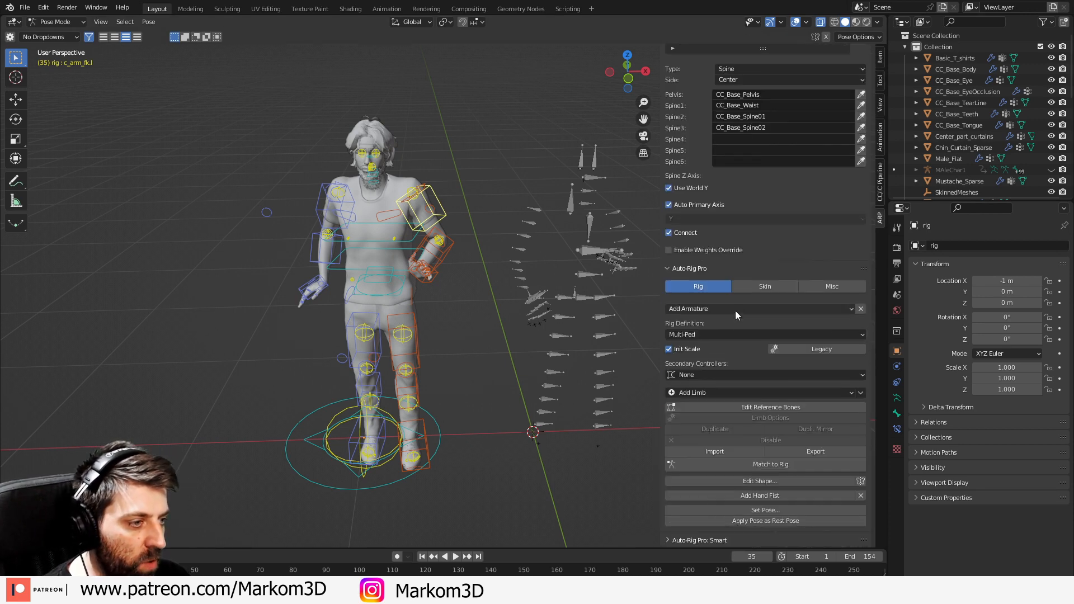
scroll("down", 3)
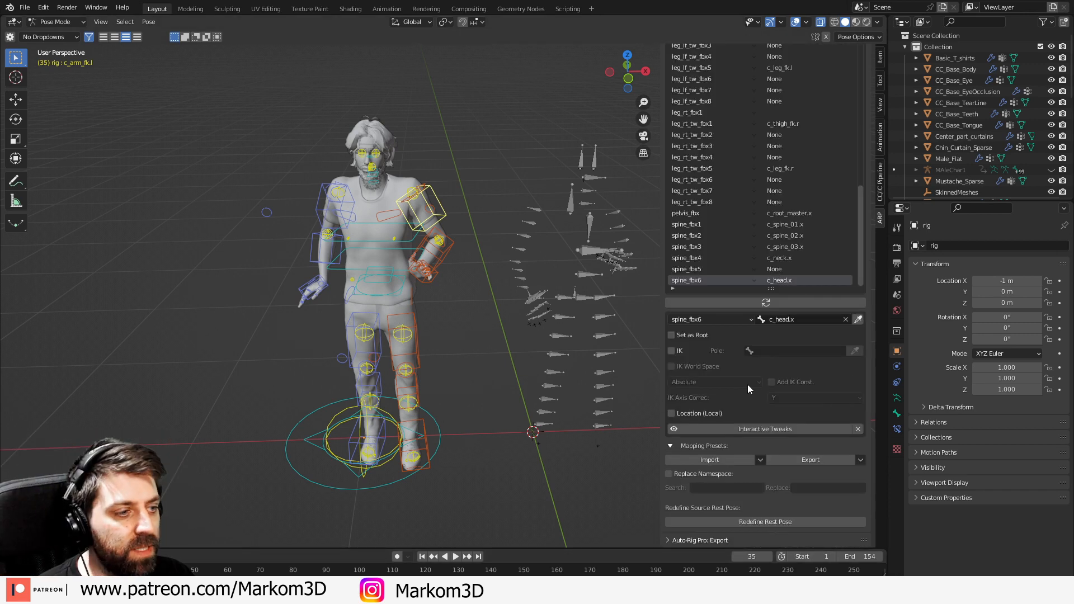
left_click(764, 428)
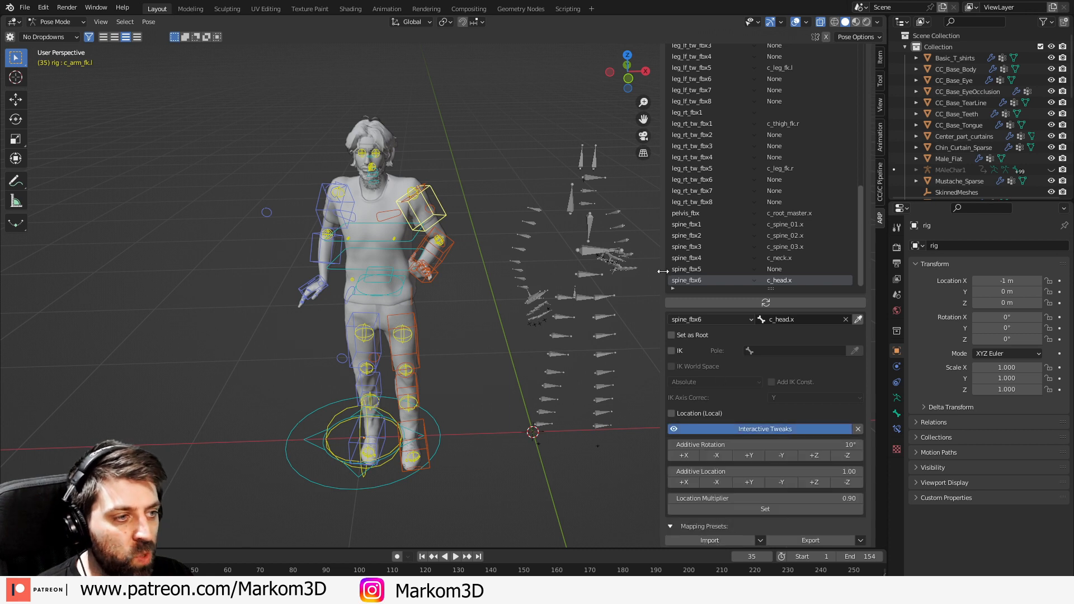
scroll("down", 3)
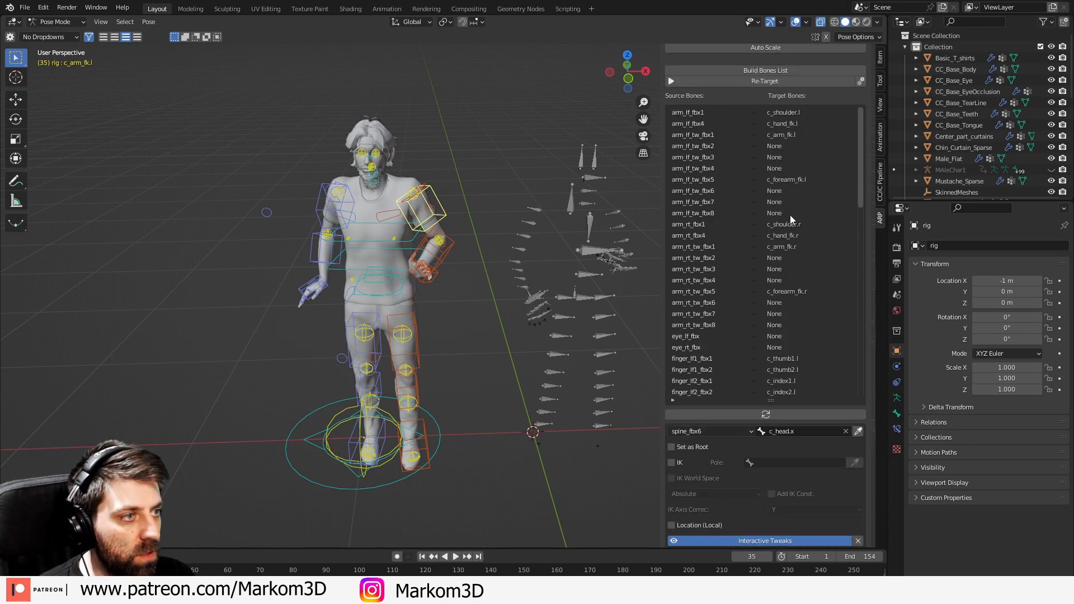
Step: Apply additive rotation offsets -X, +X and +Y to the arm_rt_fbx1 right shoulder mapping
left_click(692, 224)
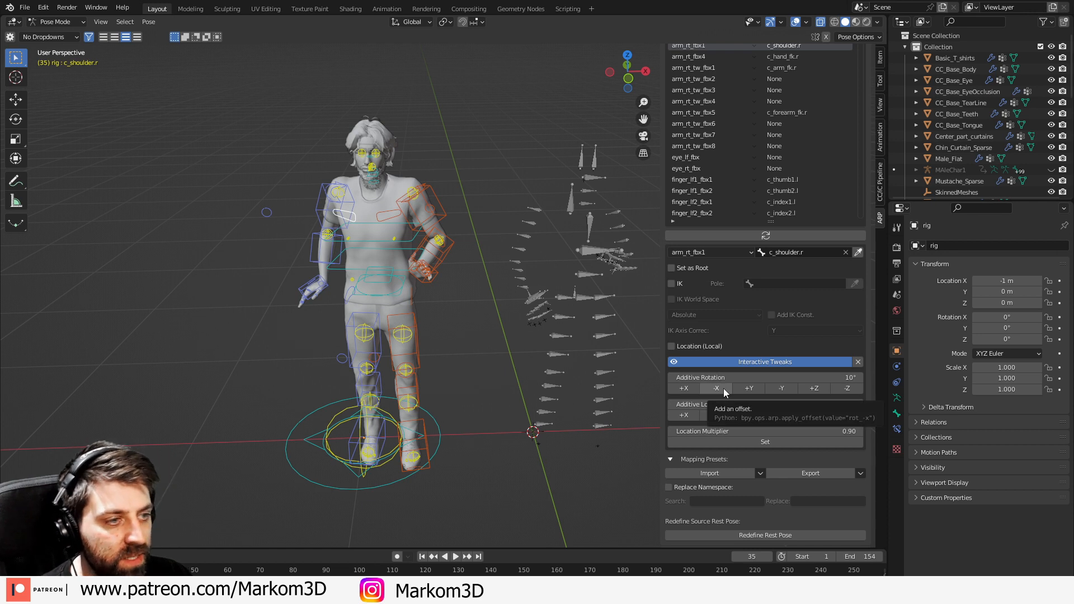
left_click(716, 388)
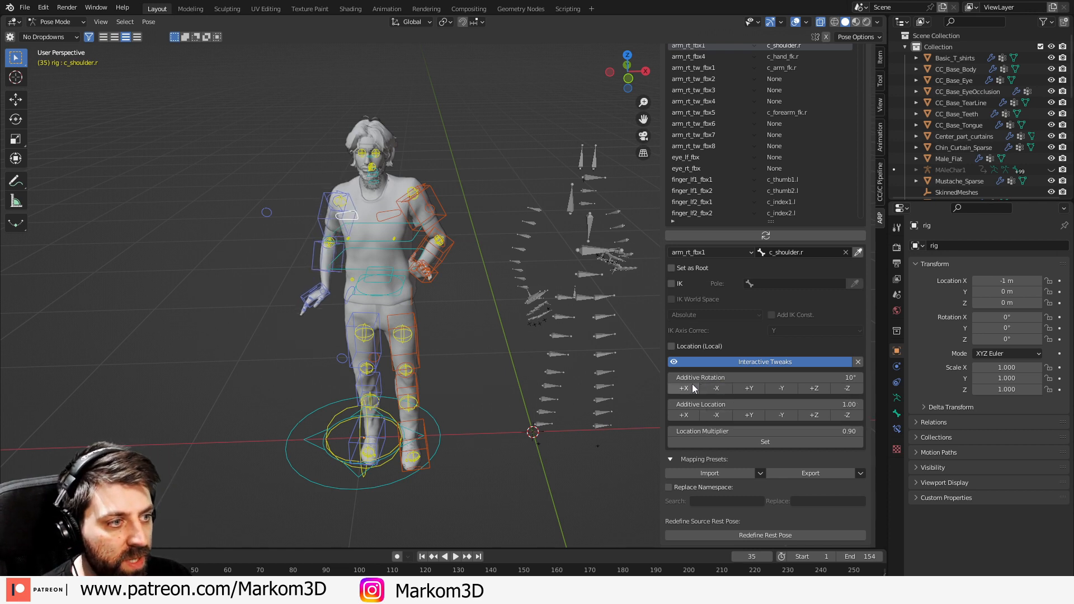
left_click(748, 389)
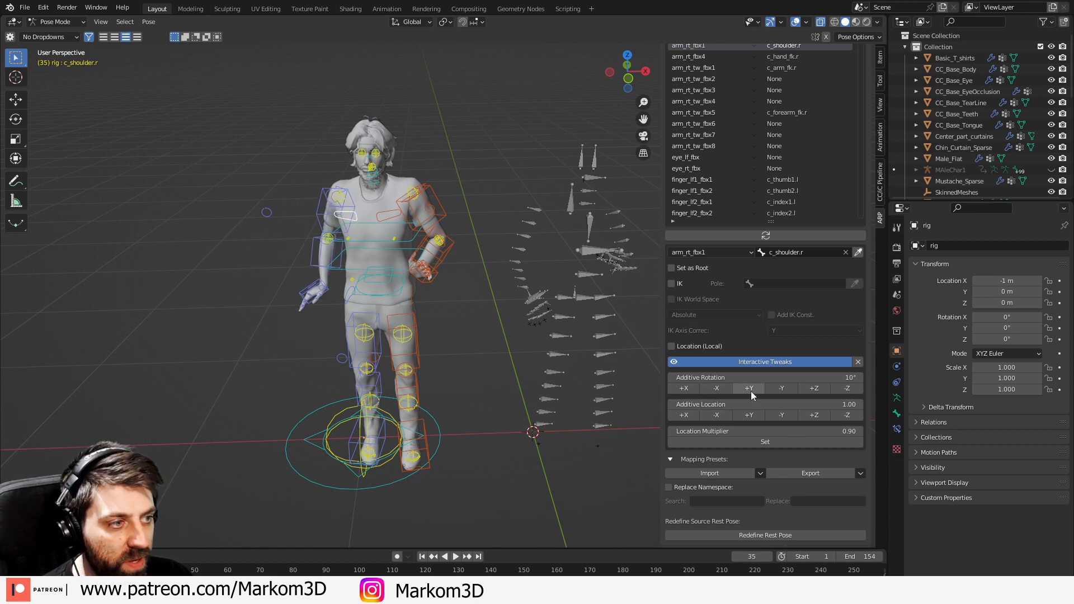
left_click(748, 388)
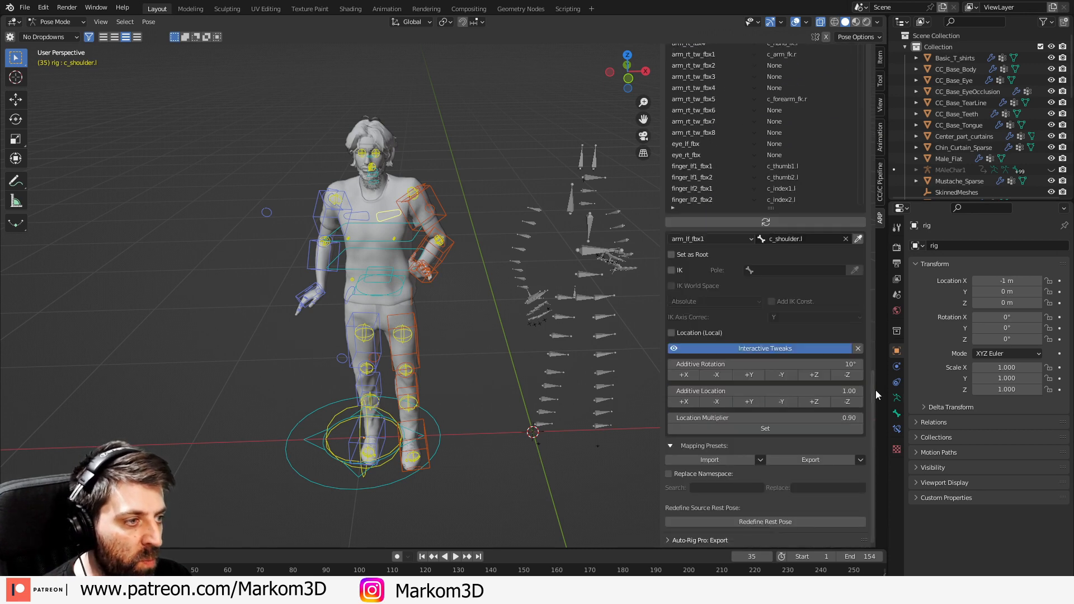
Step: Tweak the arm_lf_fbx1 left shoulder rotation offset and play the animation to check
left_click(684, 375)
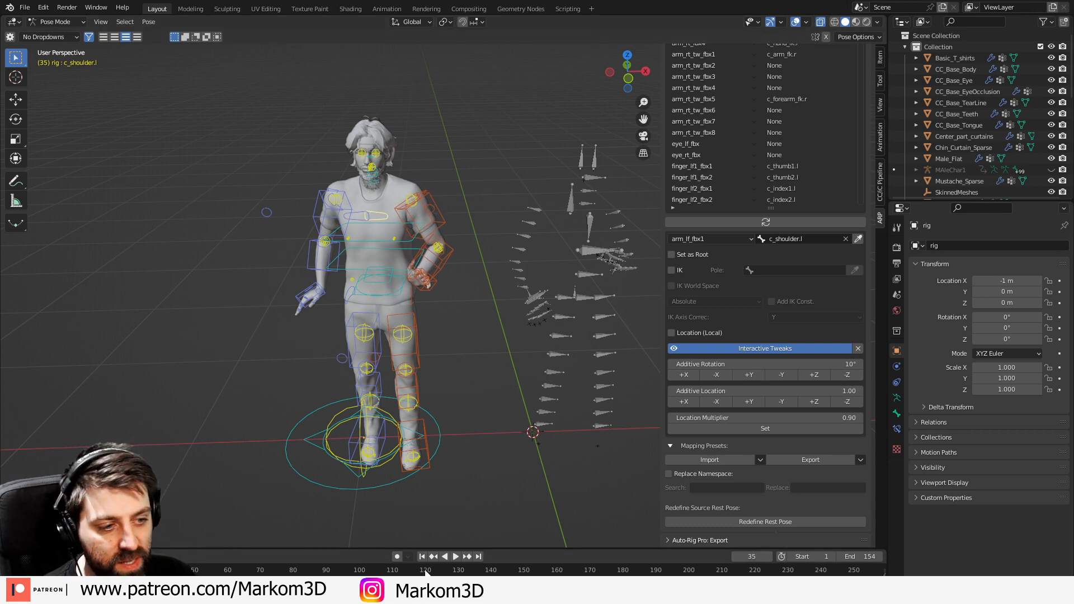
left_click(455, 556)
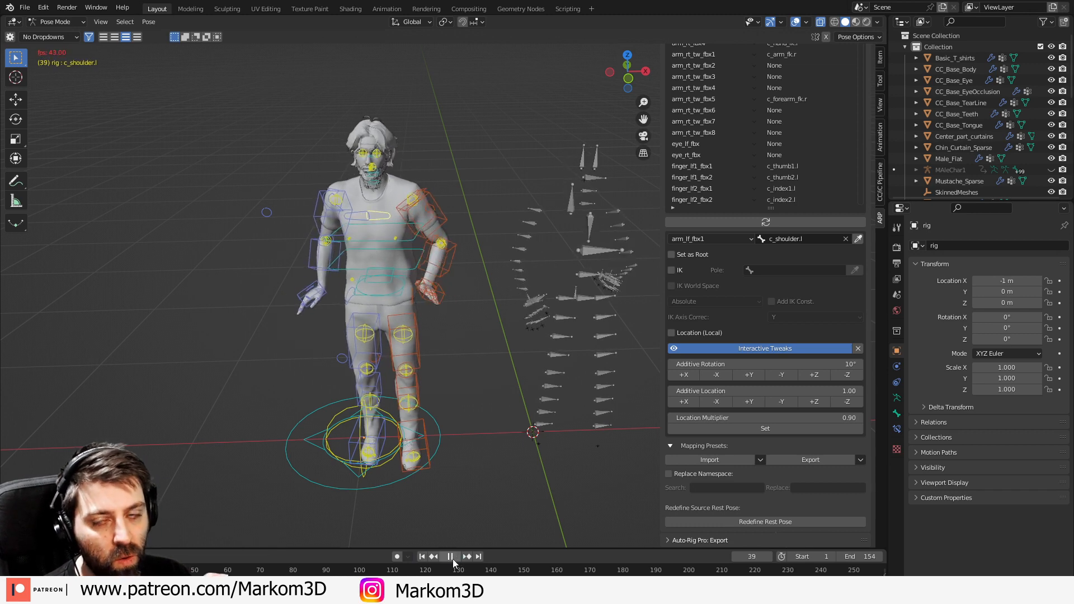
left_click(450, 556)
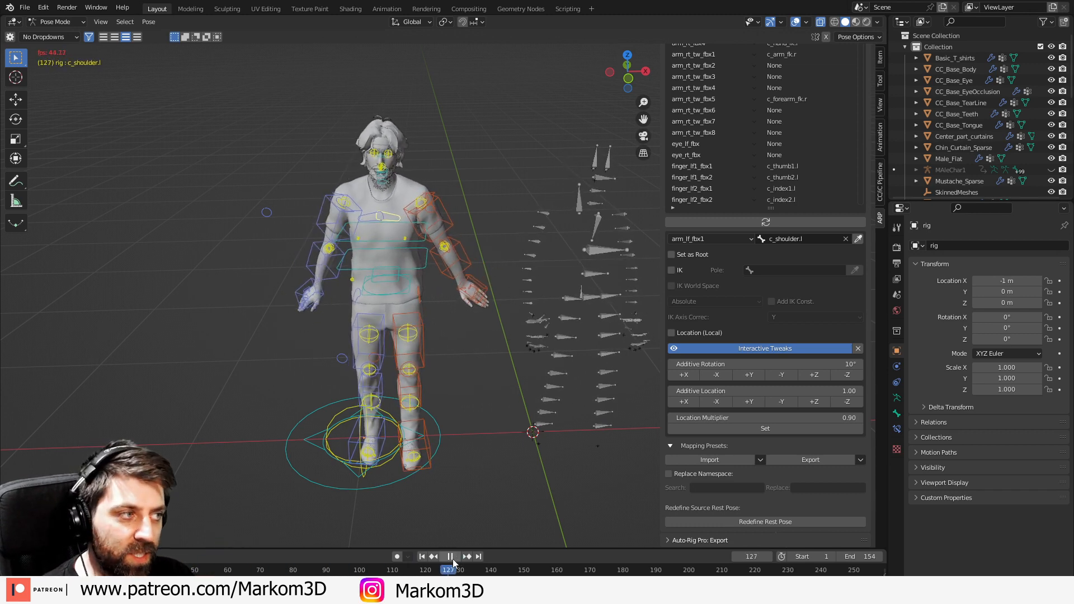